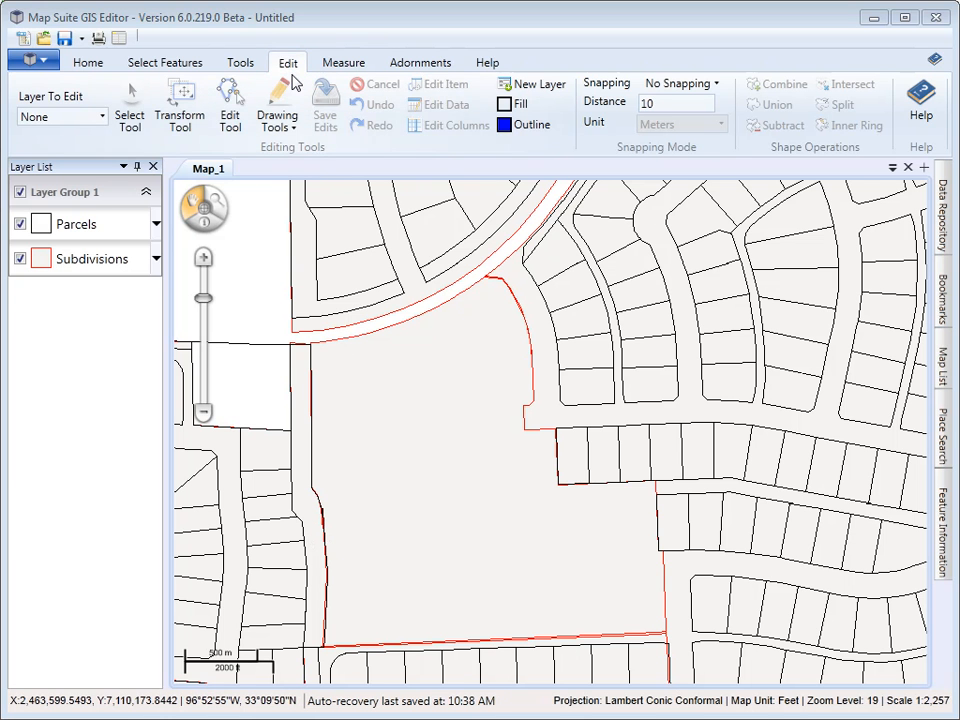
{"action": "mouse_move", "coordinate": [278, 108]}
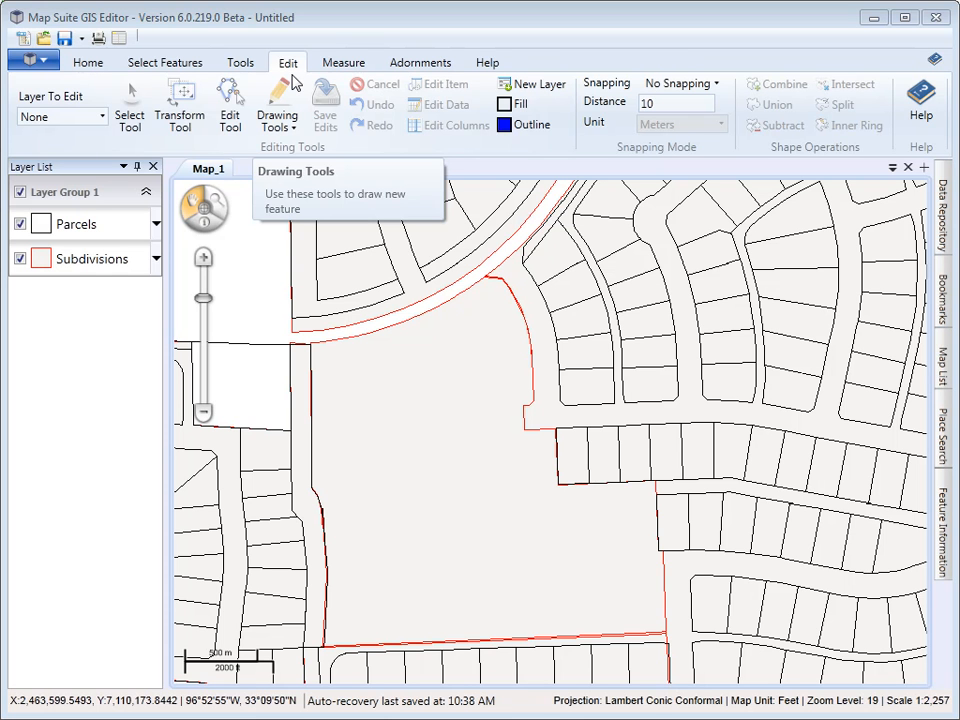
{"action": "mouse_move", "coordinate": [376, 104]}
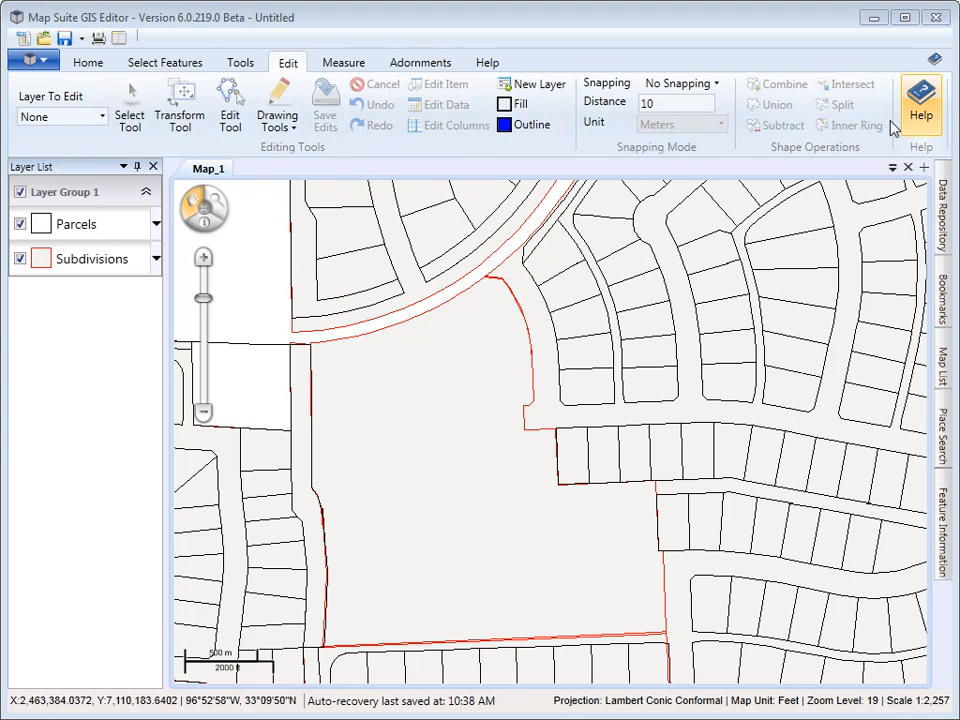
{"action": "mouse_move", "coordinate": [44, 120]}
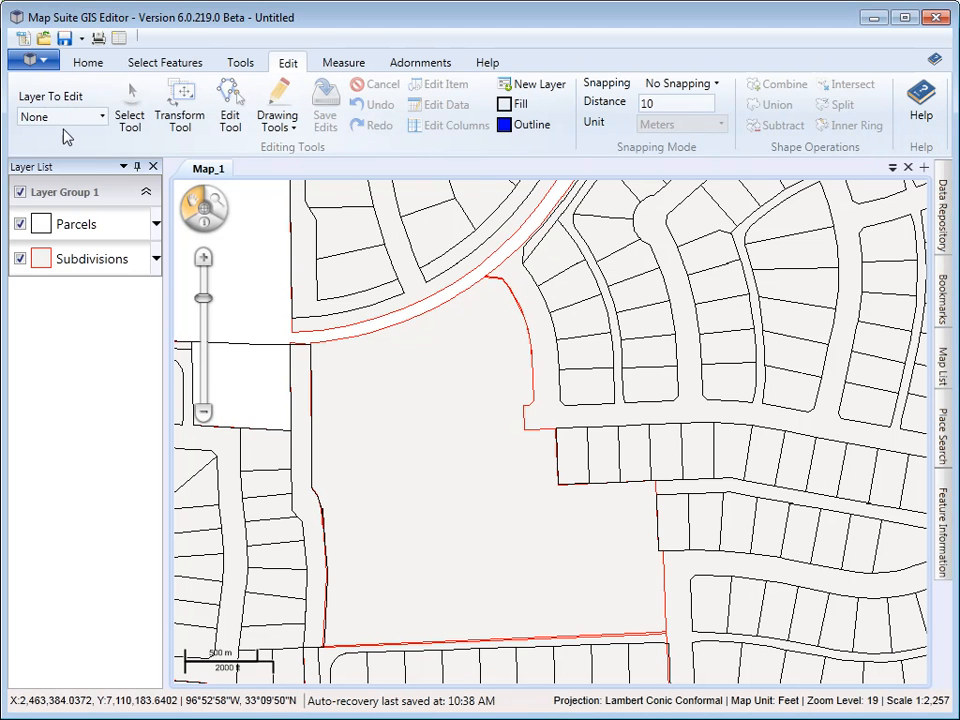
Choose Parcels as the layer to edit from the Layer To Edit list.
{"action": "left_click", "coordinate": [100, 116]}
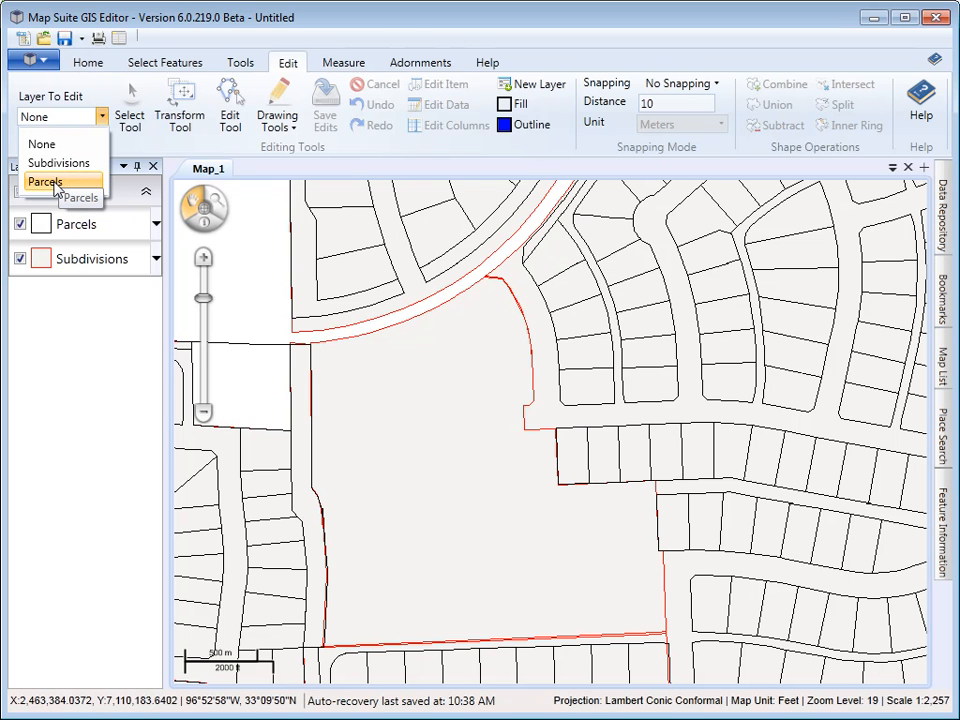
{"action": "left_click", "coordinate": [44, 180]}
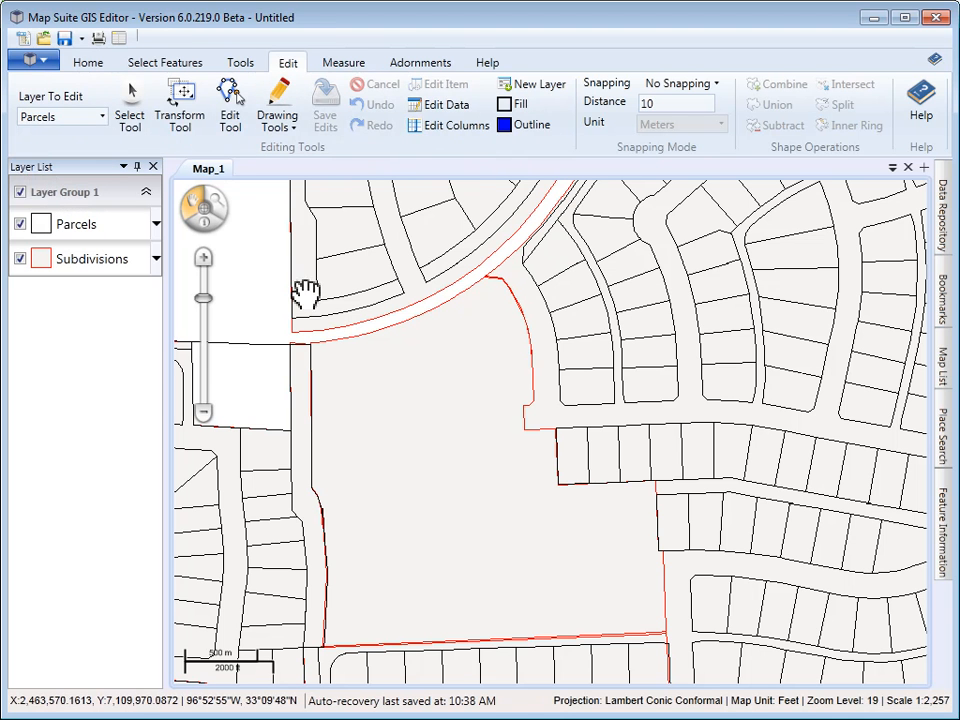
{"action": "mouse_move", "coordinate": [130, 96]}
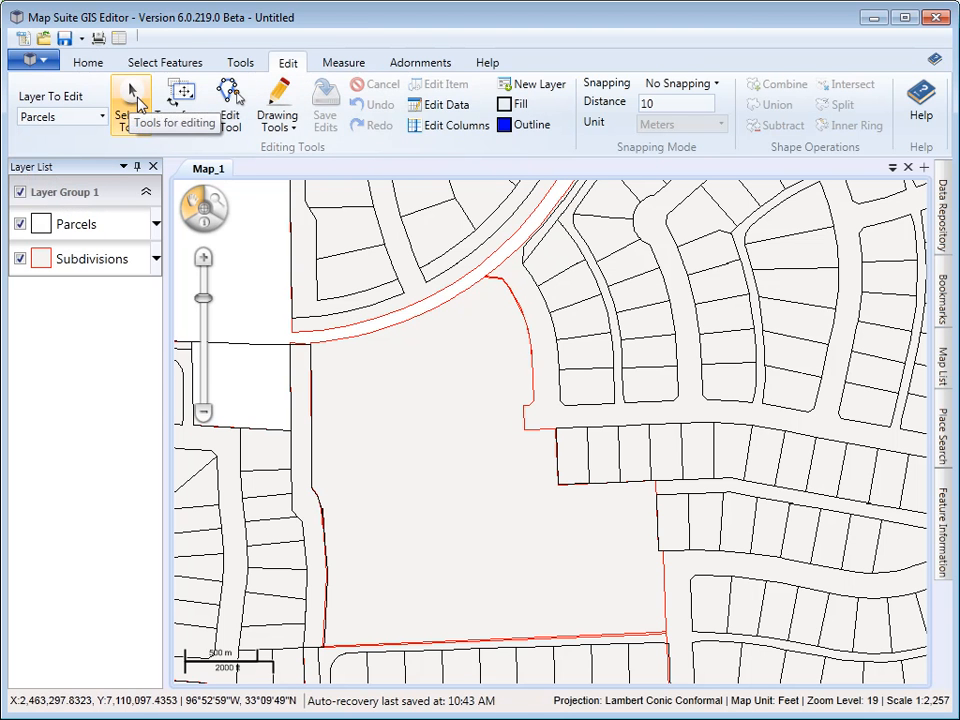
Activate the Select Tool to pick parcels along the curved street.
{"action": "left_click", "coordinate": [130, 104]}
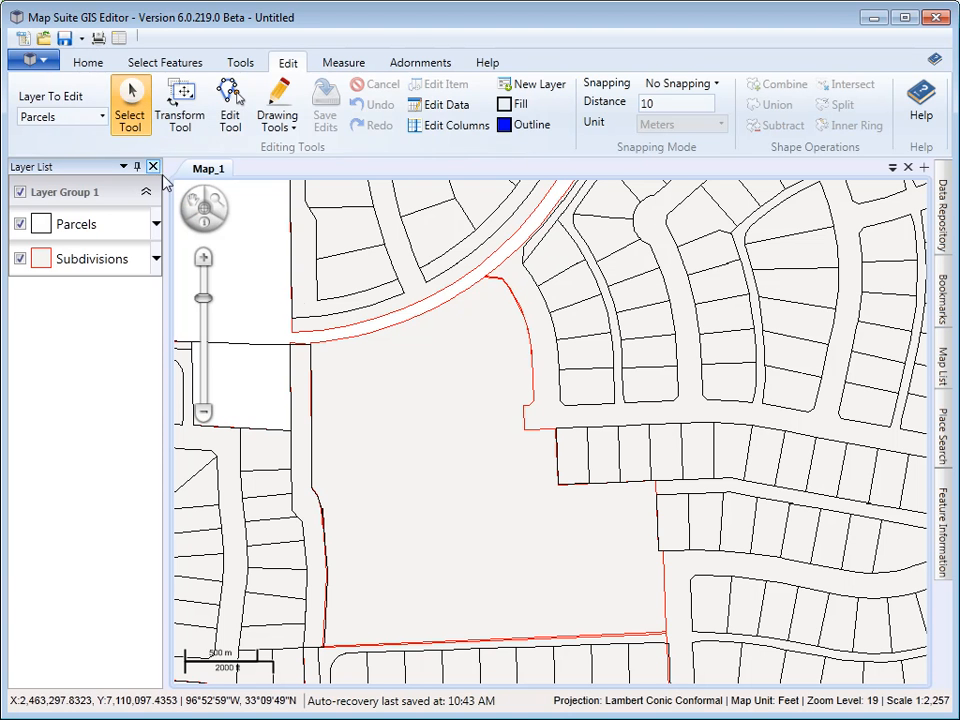
{"action": "mouse_move", "coordinate": [360, 304]}
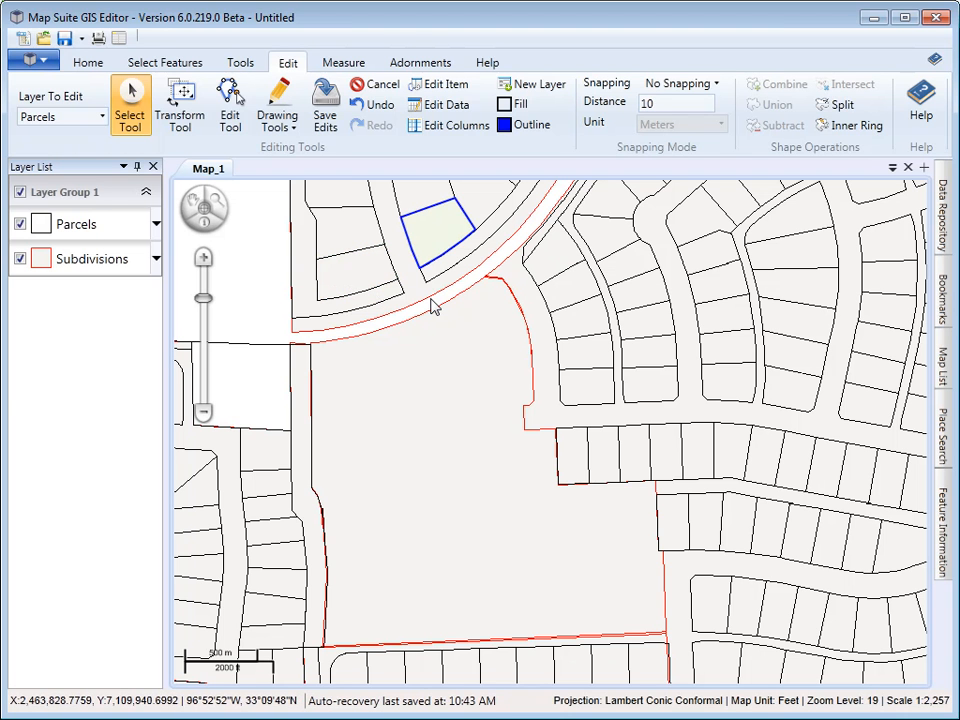
{"action": "mouse_move", "coordinate": [444, 276]}
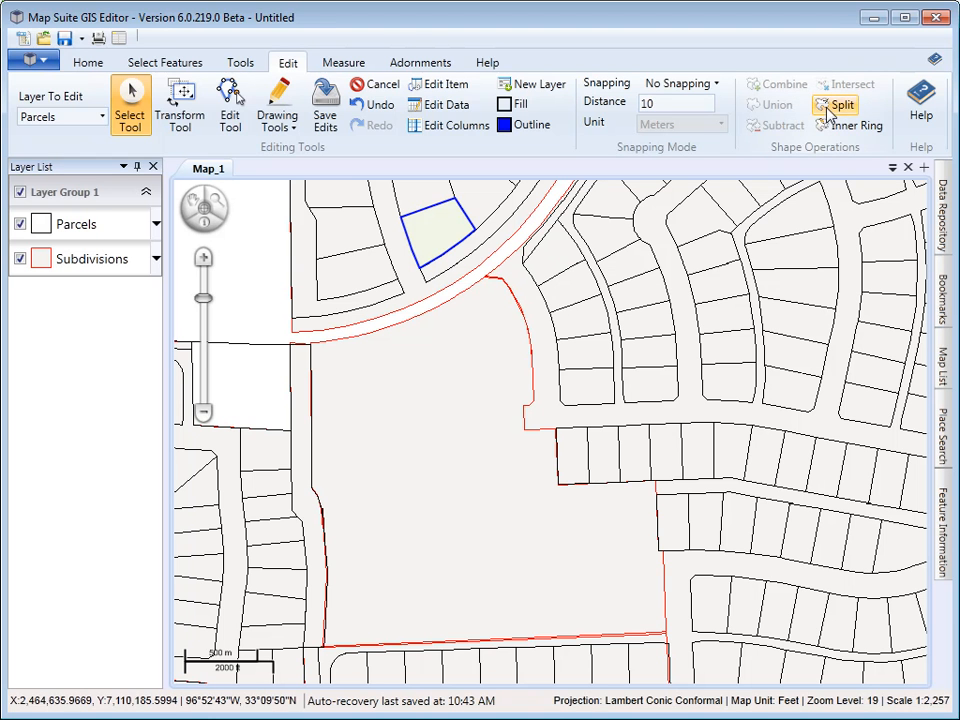
{"action": "mouse_move", "coordinate": [838, 104]}
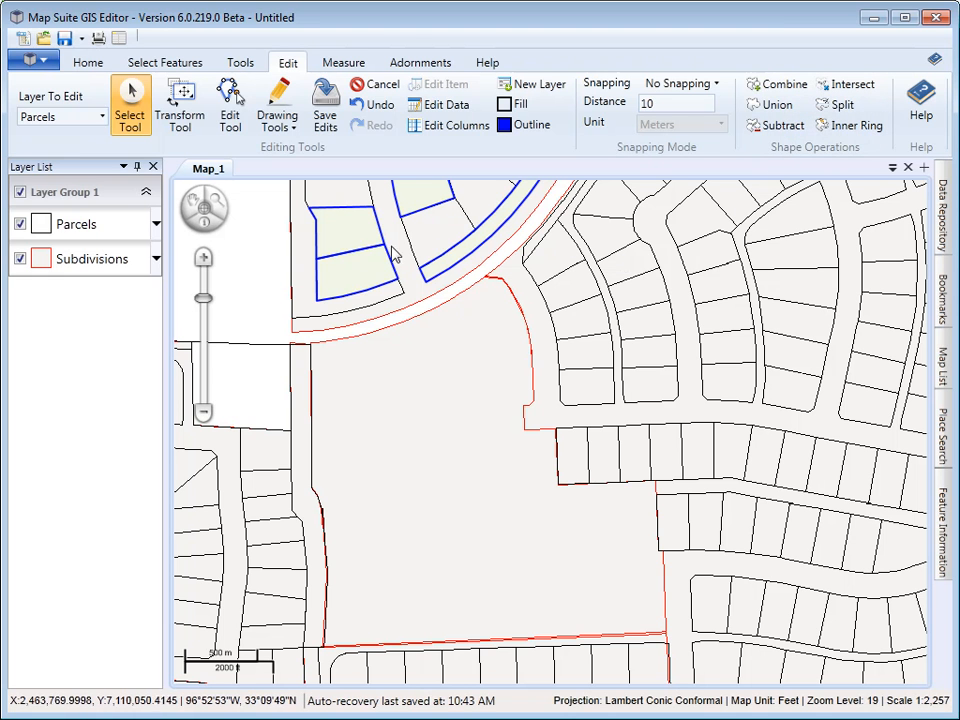
Stretch the parcel east of the open tract with the Transform Tool, then cancel the edit.
{"action": "left_click", "coordinate": [180, 104]}
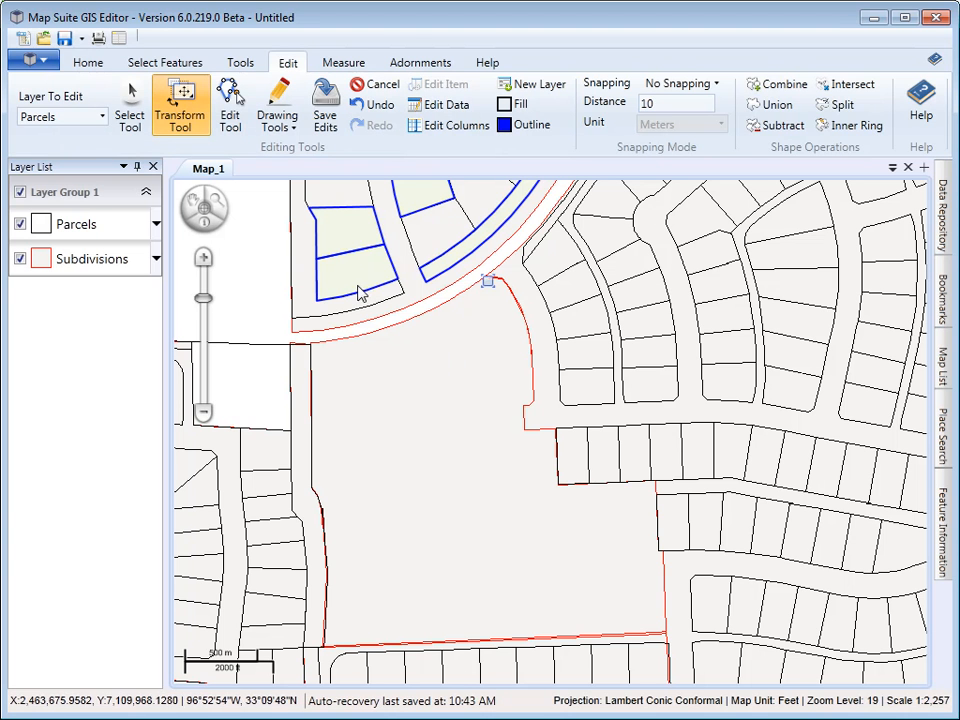
{"action": "mouse_move", "coordinate": [400, 280]}
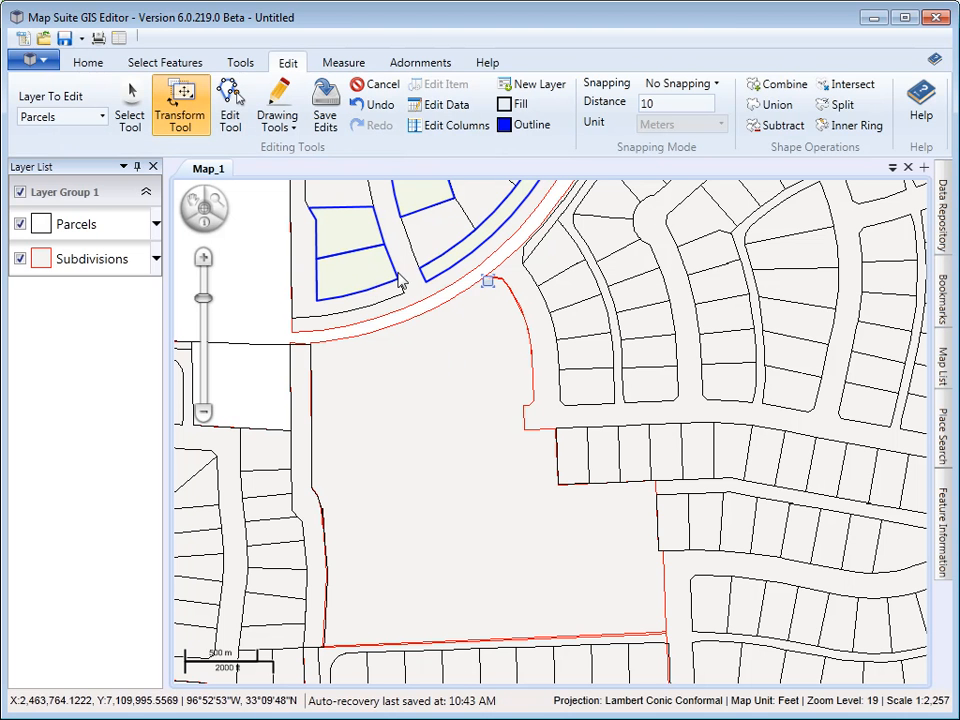
{"action": "mouse_move", "coordinate": [360, 278]}
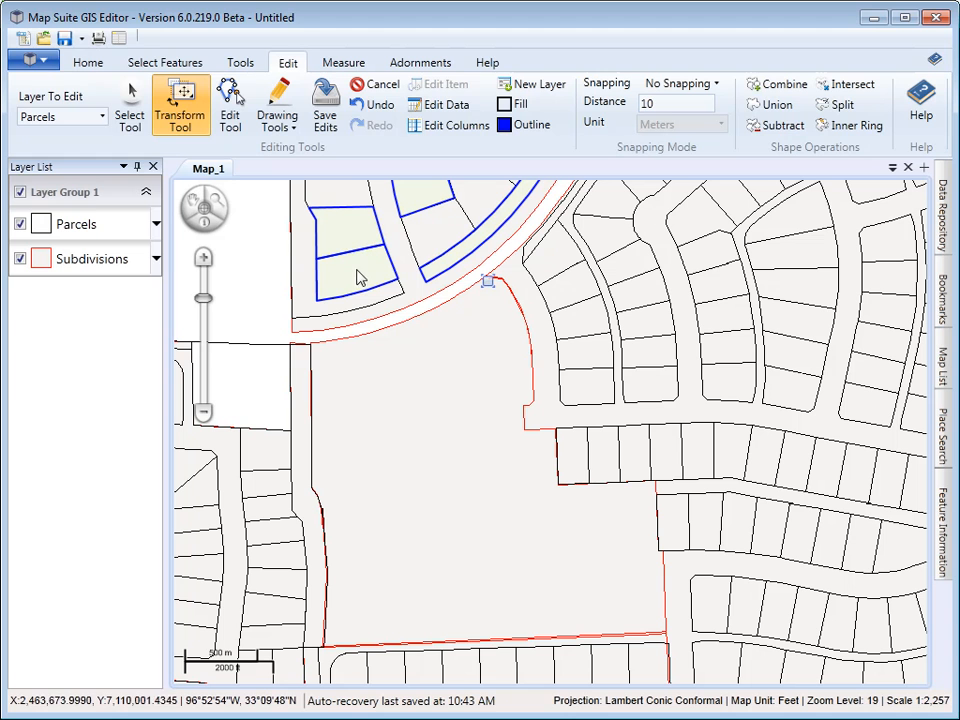
{"action": "left_click", "coordinate": [128, 104]}
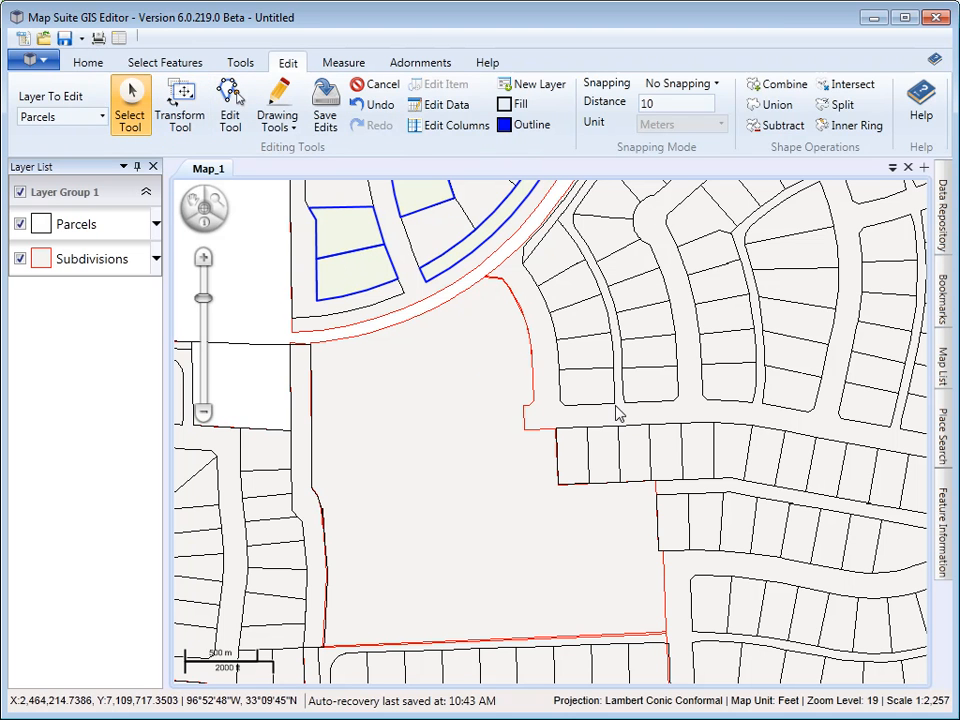
{"action": "left_click", "coordinate": [588, 388]}
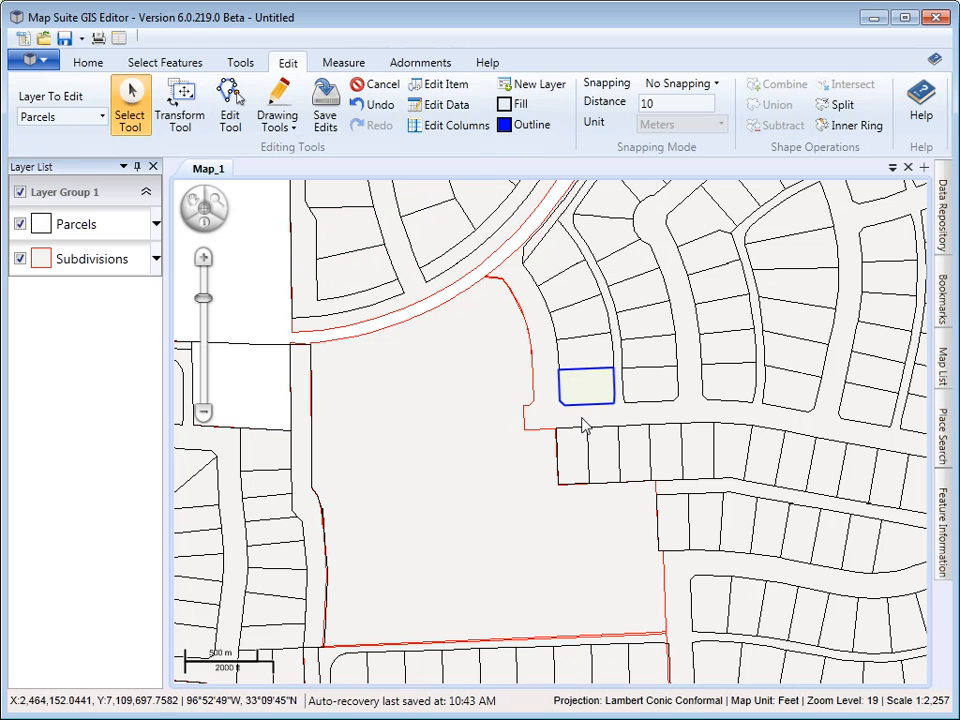
{"action": "left_click", "coordinate": [180, 104]}
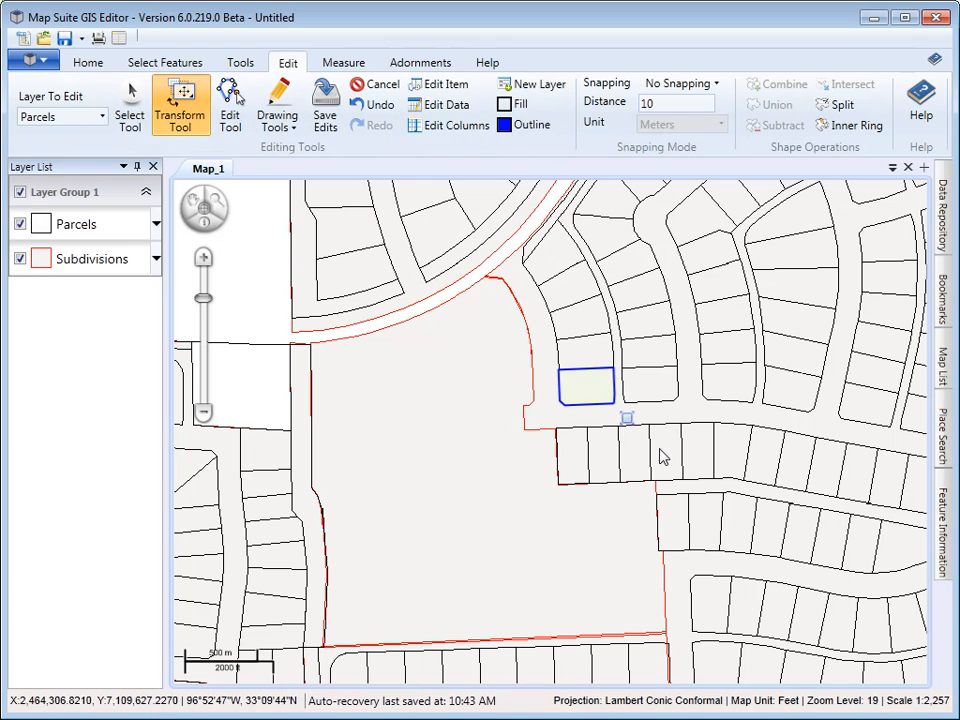
{"action": "left_click_drag", "start_coordinate": [628, 418], "coordinate": [640, 428]}
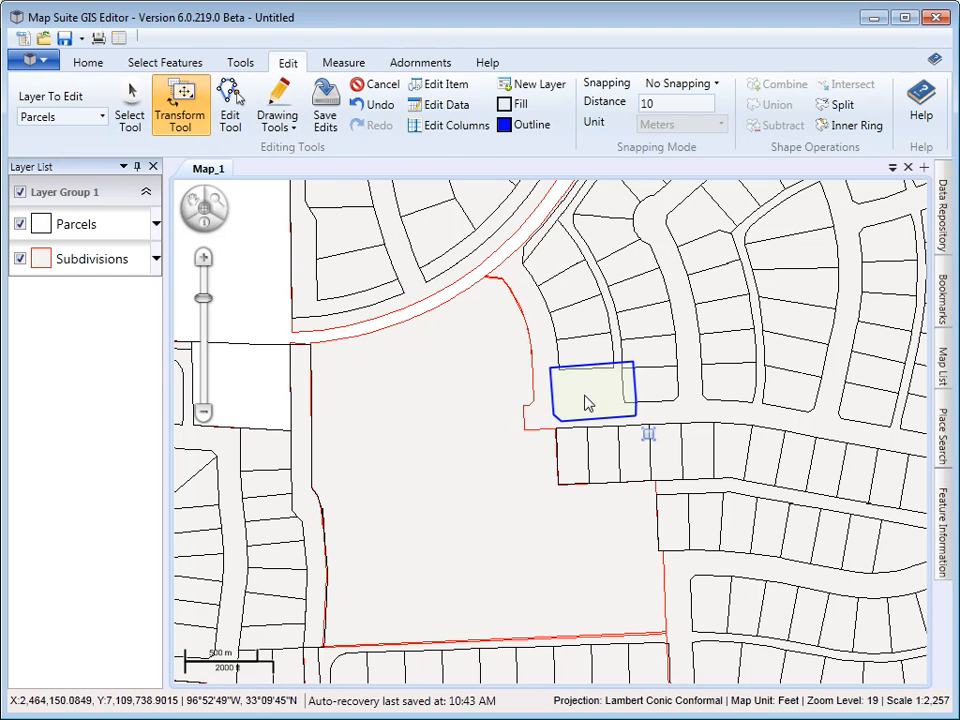
{"action": "left_click", "coordinate": [378, 104]}
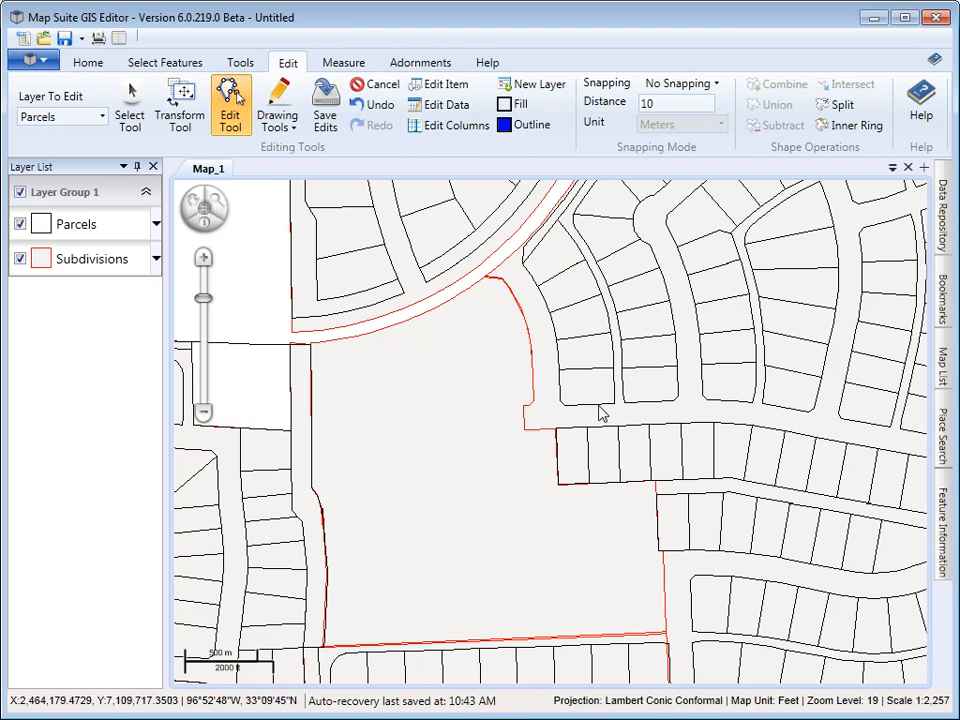
Move the parcel's upper-right vertex and remove a vertex from its outline.
{"action": "left_click", "coordinate": [584, 388]}
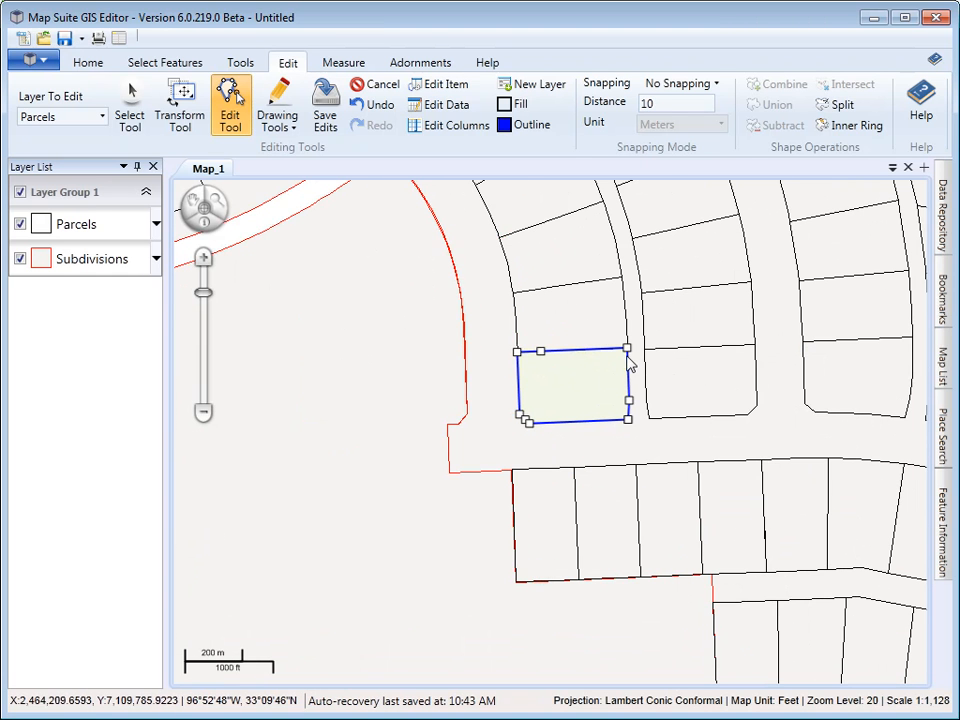
{"action": "left_click_drag", "start_coordinate": [630, 352], "coordinate": [616, 370]}
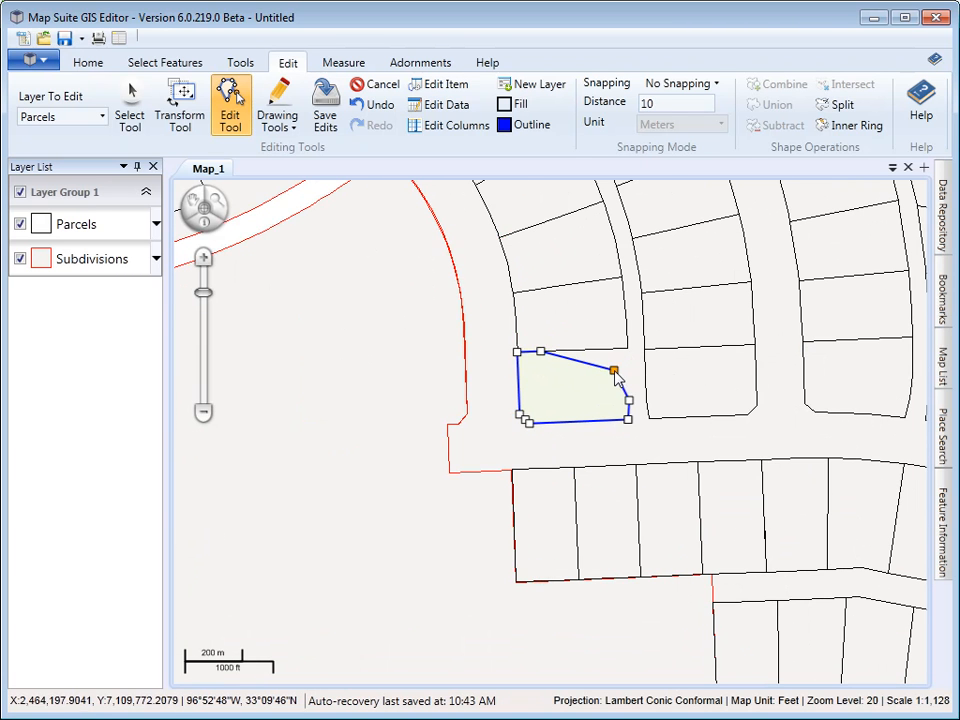
{"action": "right_click", "coordinate": [614, 372]}
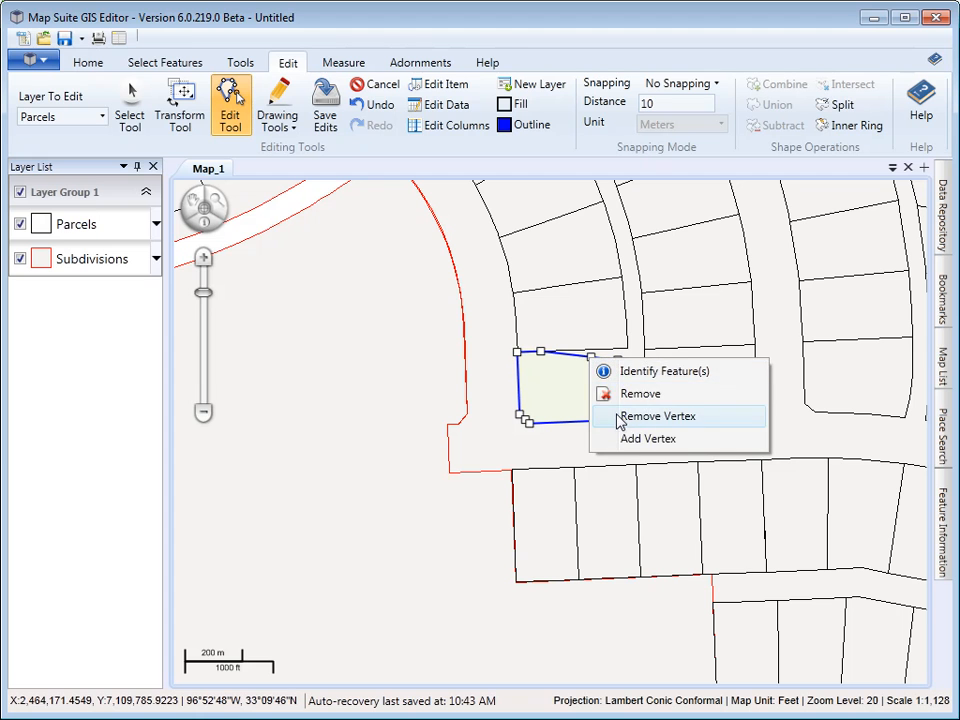
{"action": "left_click", "coordinate": [656, 416]}
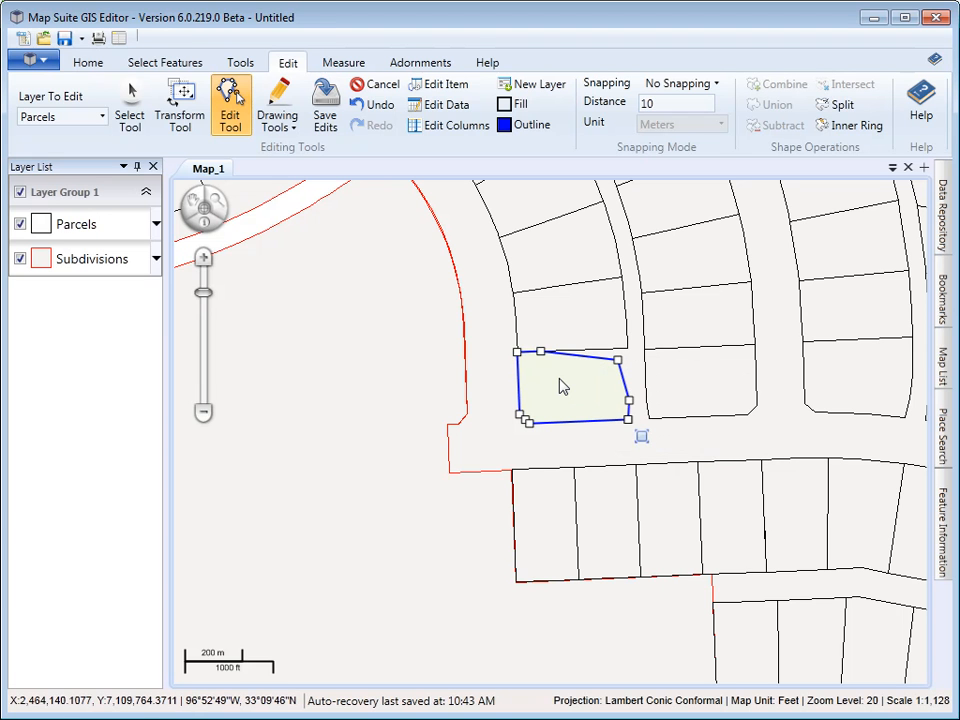
{"action": "right_click", "coordinate": [564, 388]}
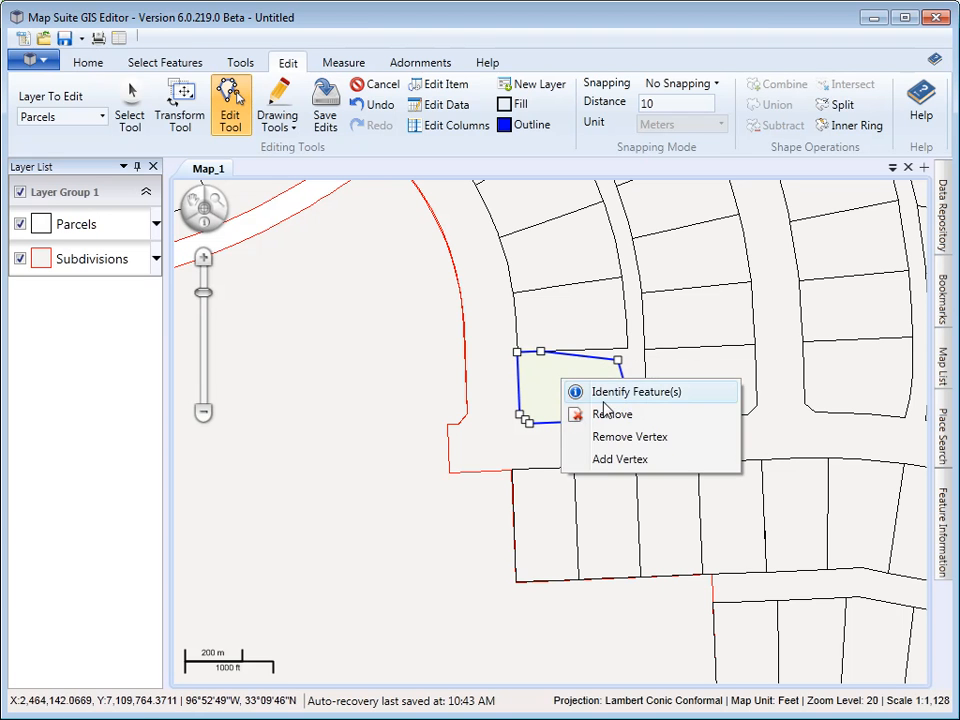
{"action": "left_click", "coordinate": [636, 390]}
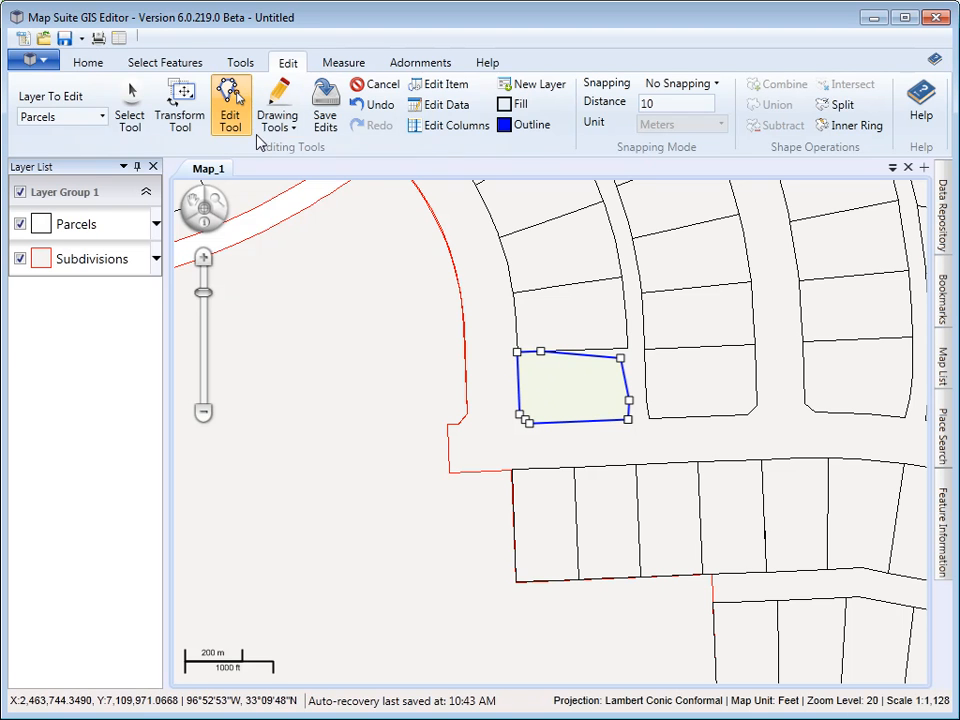
Start a polygon sketch, dismiss its attribute form, and cancel the pending sketch.
{"action": "left_click", "coordinate": [278, 104]}
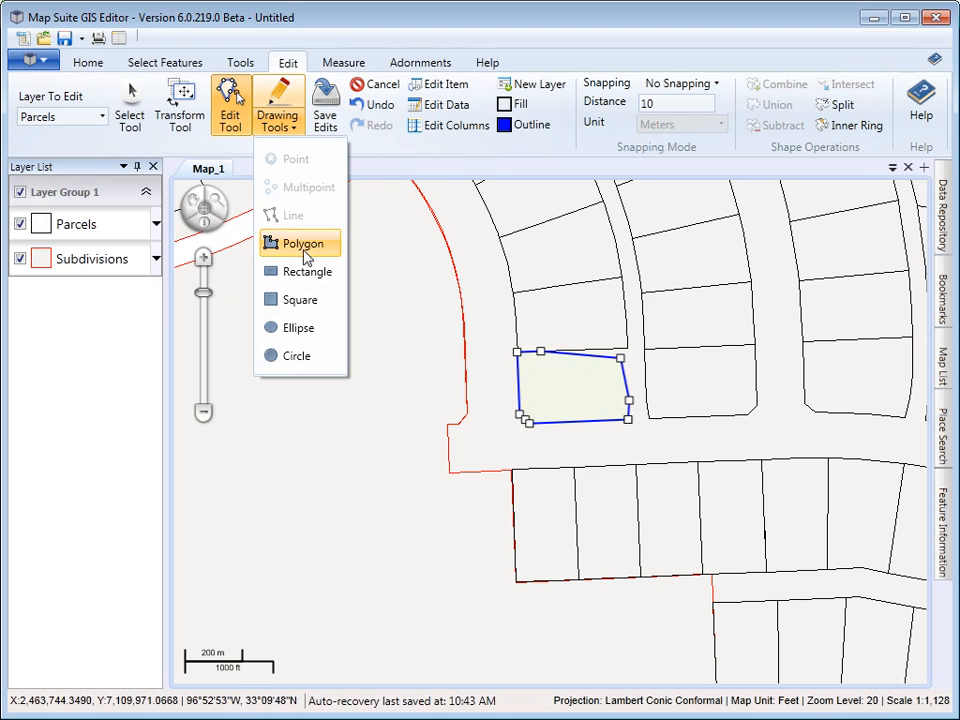
{"action": "left_click", "coordinate": [300, 244]}
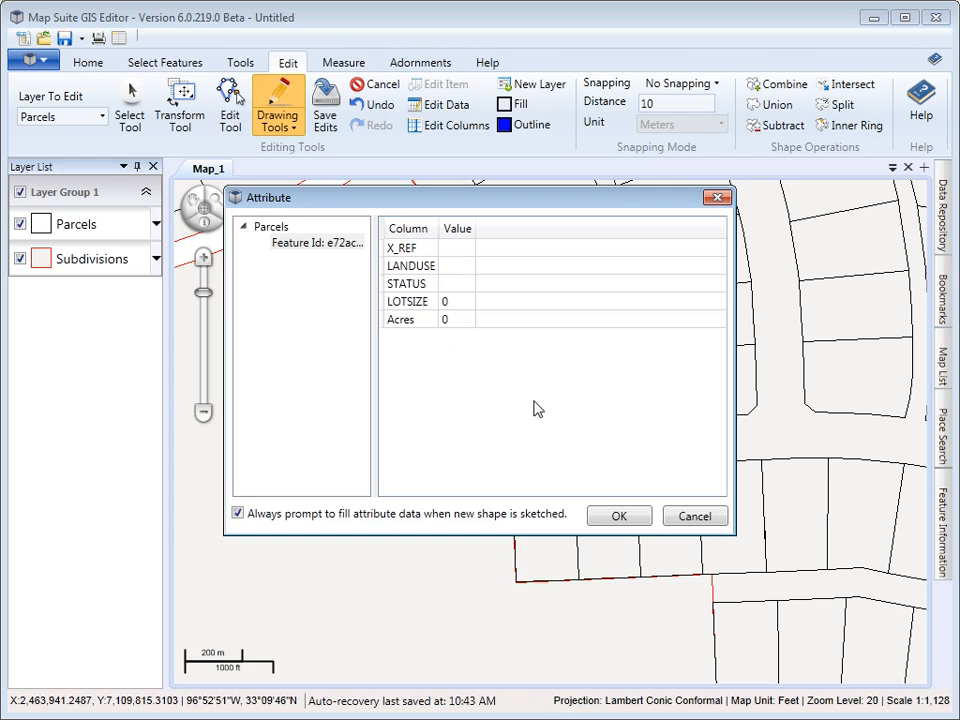
{"action": "left_click", "coordinate": [620, 516]}
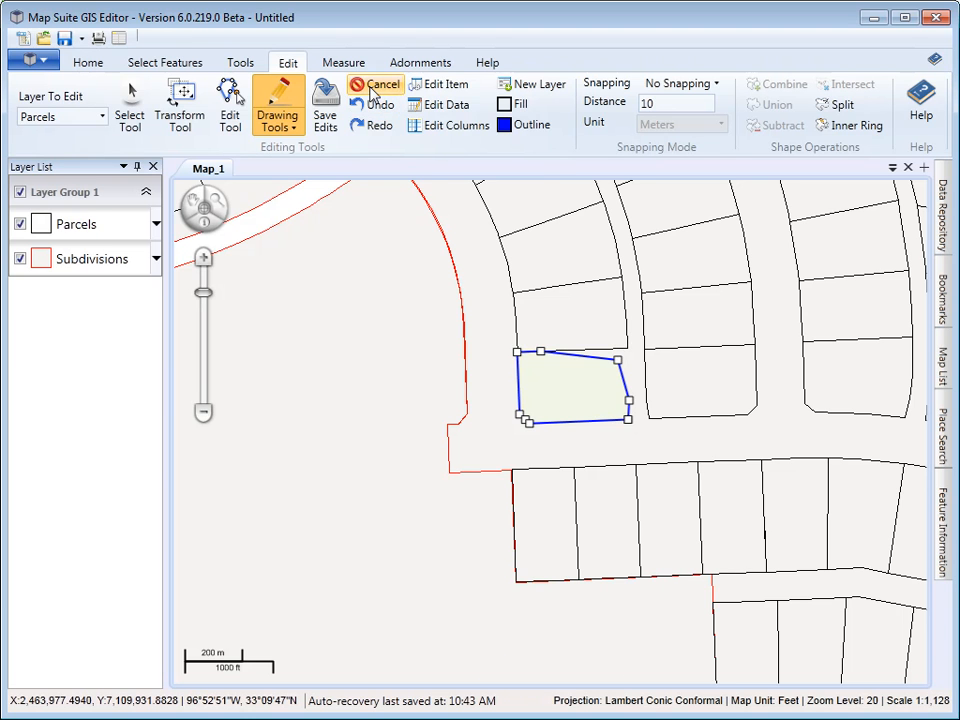
{"action": "left_click", "coordinate": [382, 84]}
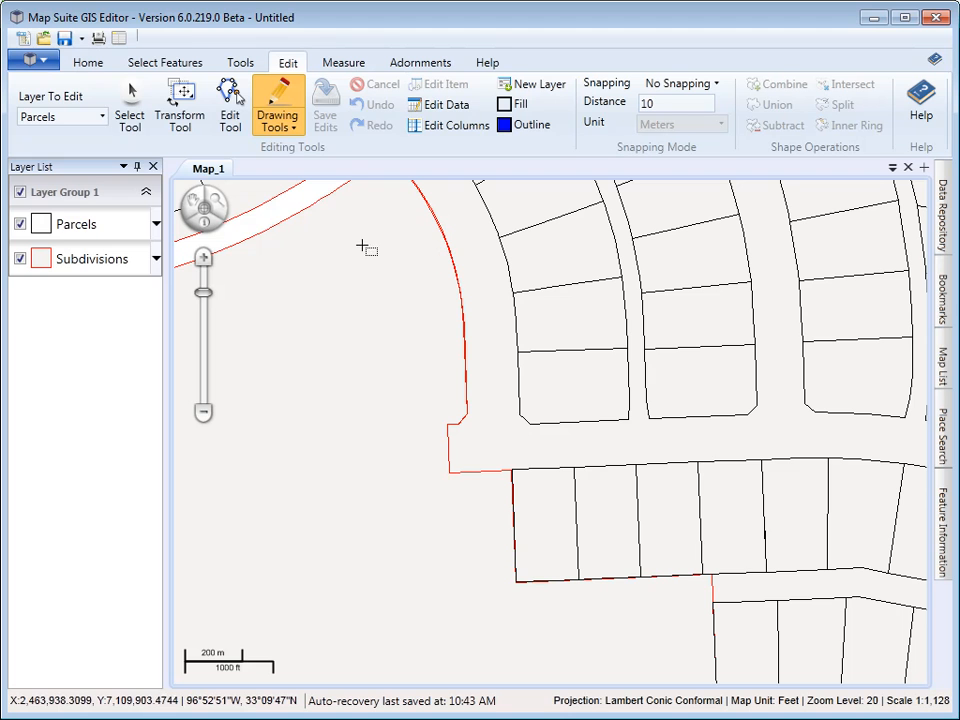
{"action": "left_click", "coordinate": [278, 104]}
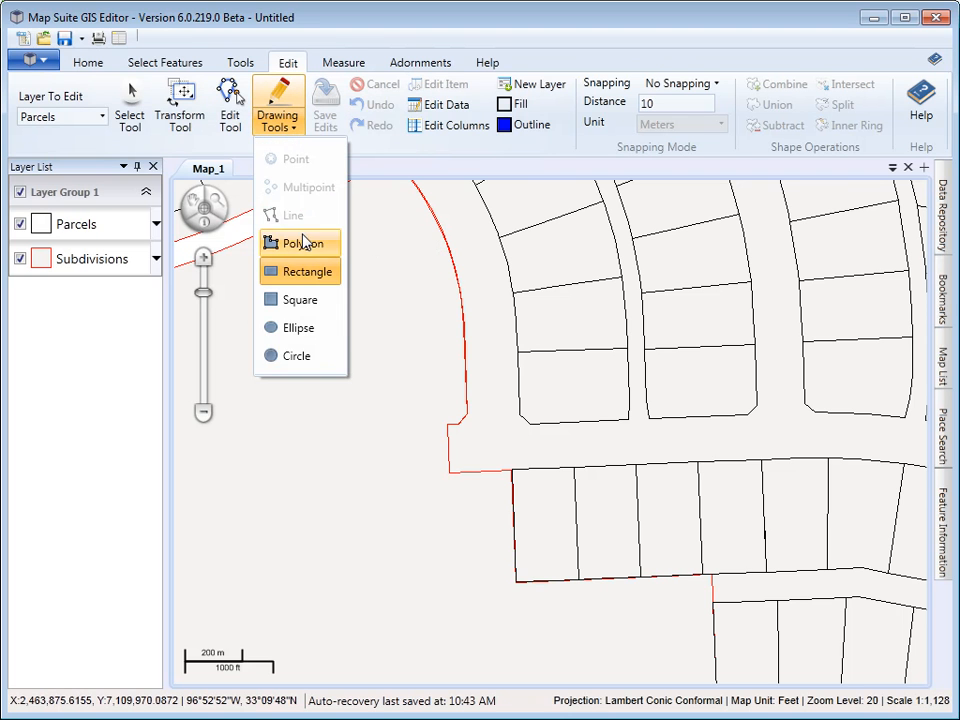
{"action": "mouse_move", "coordinate": [296, 356]}
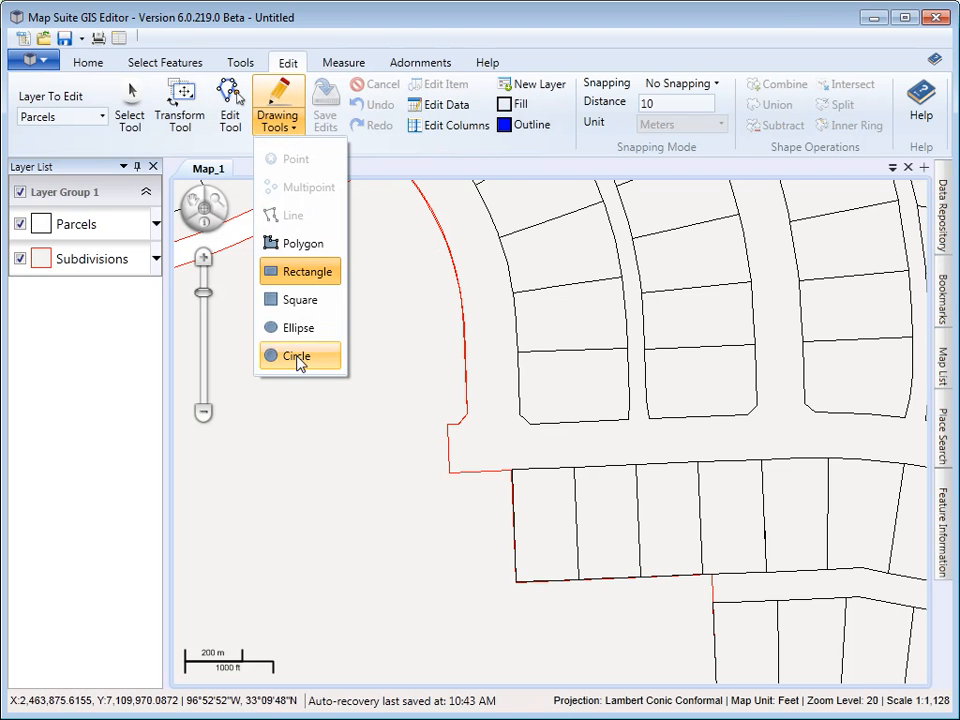
{"action": "mouse_move", "coordinate": [250, 236]}
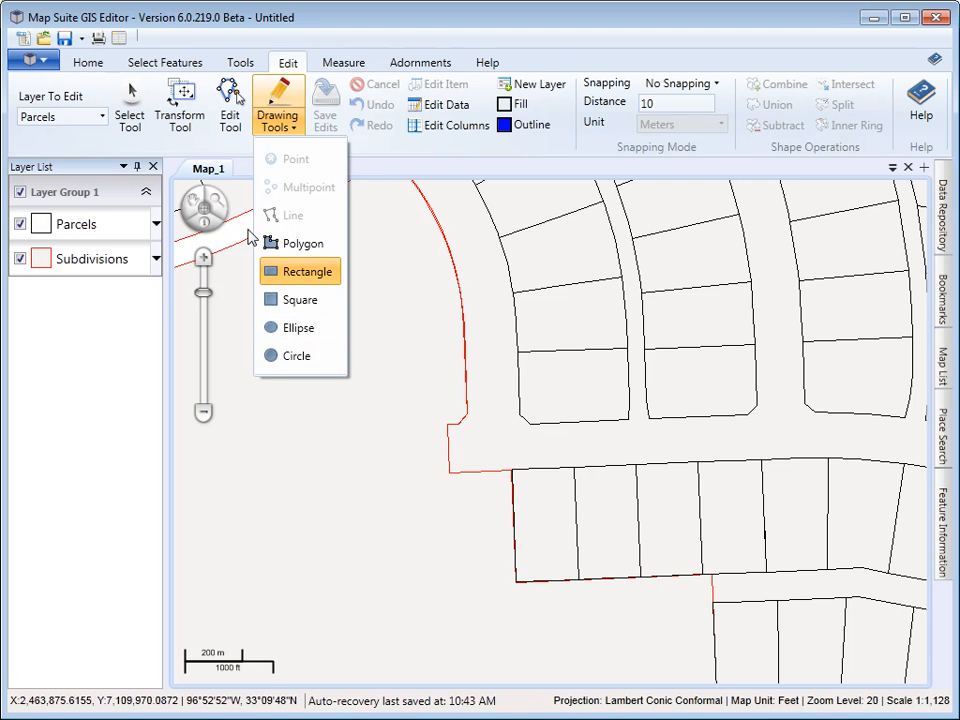
{"action": "mouse_move", "coordinate": [300, 300]}
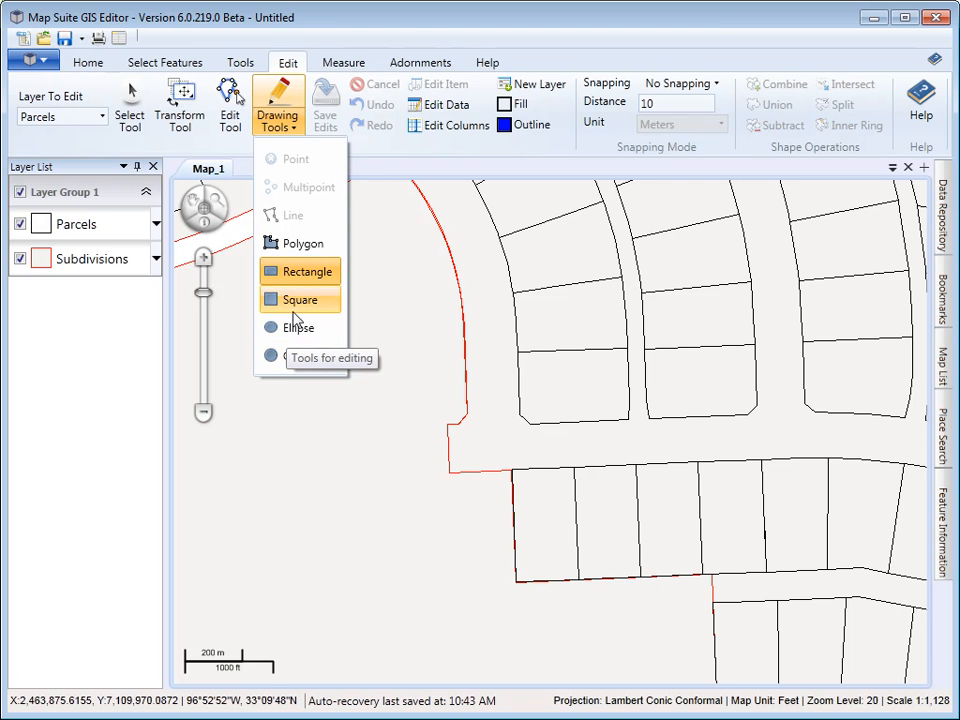
{"action": "mouse_move", "coordinate": [300, 328]}
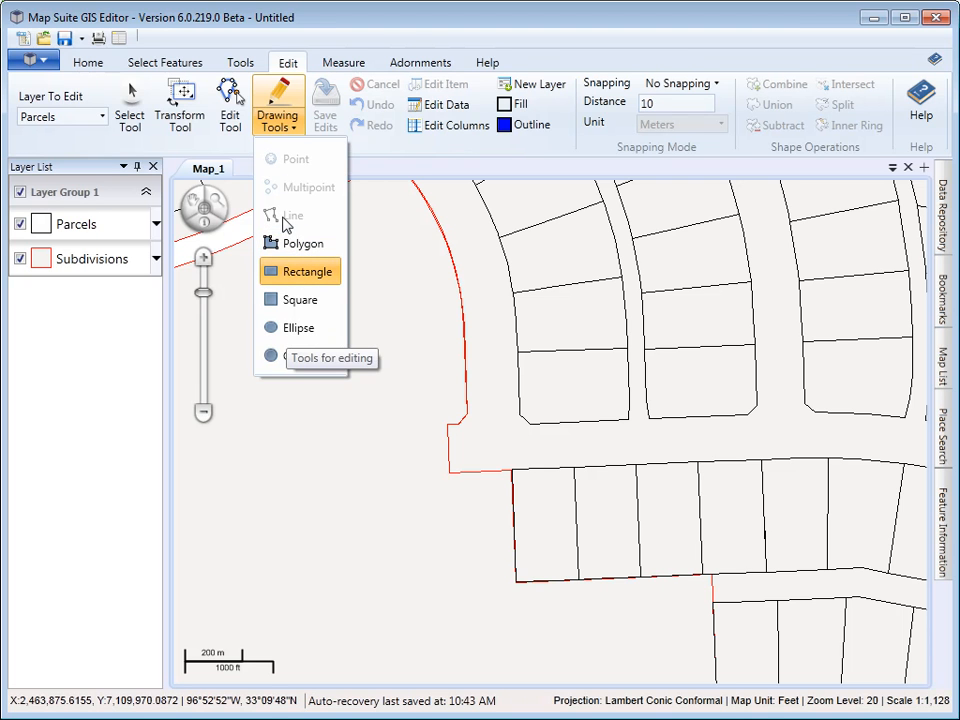
{"action": "mouse_move", "coordinate": [292, 188]}
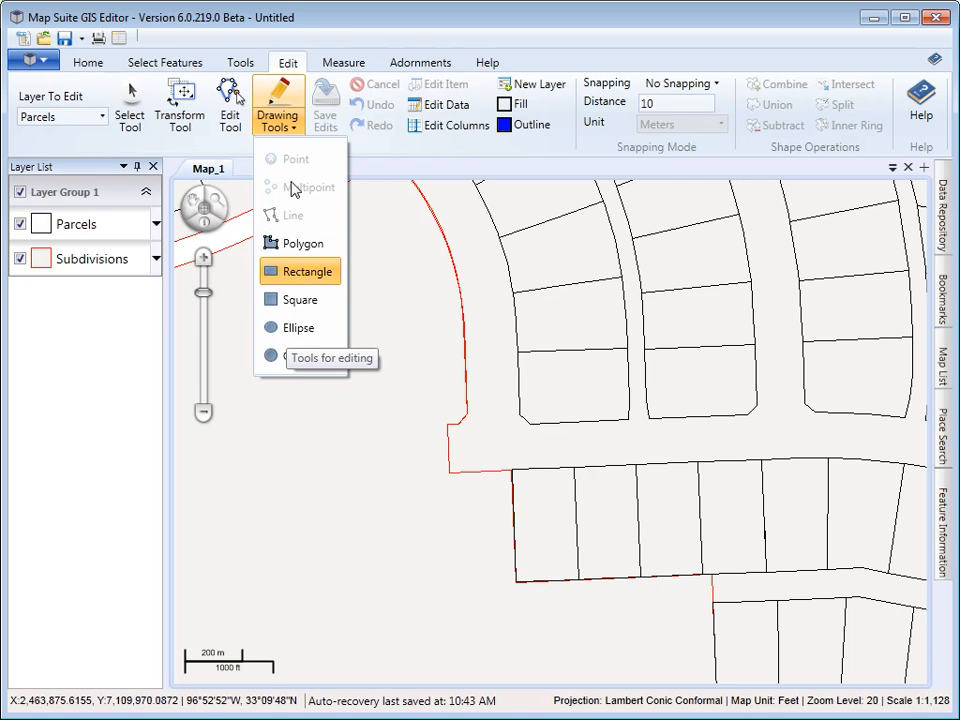
{"action": "left_click", "coordinate": [278, 104]}
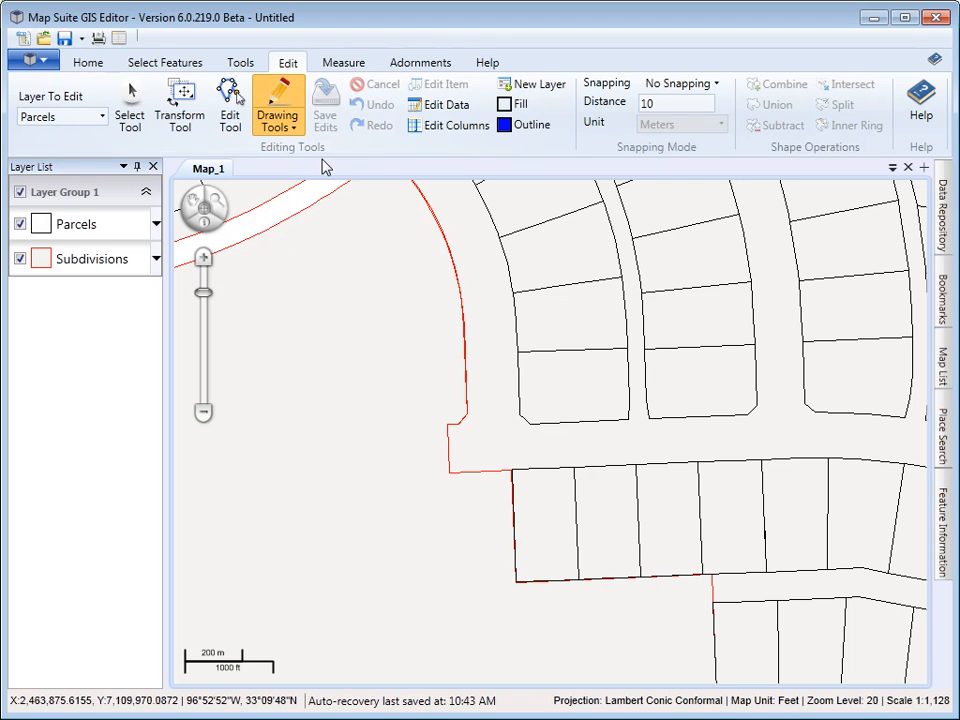
{"action": "mouse_move", "coordinate": [340, 114]}
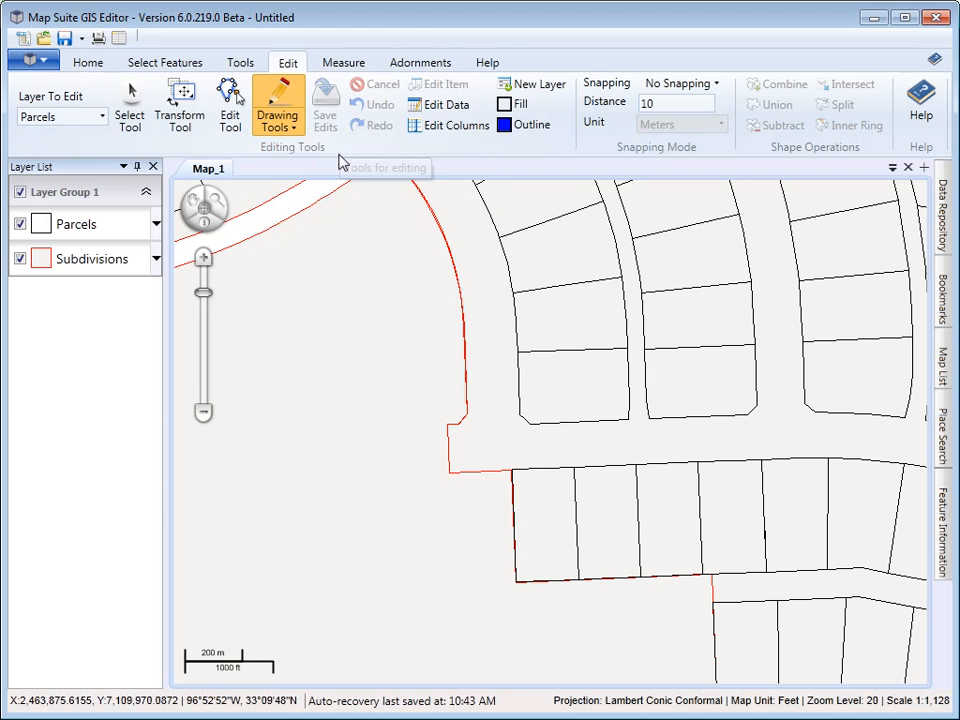
{"action": "mouse_move", "coordinate": [372, 122]}
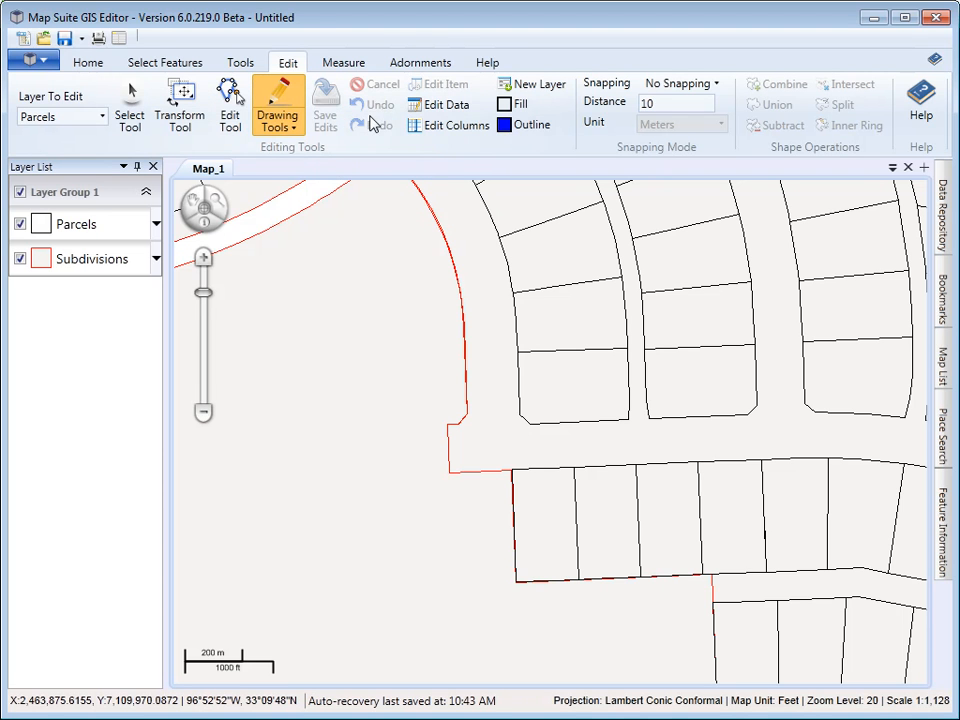
{"action": "mouse_move", "coordinate": [382, 124]}
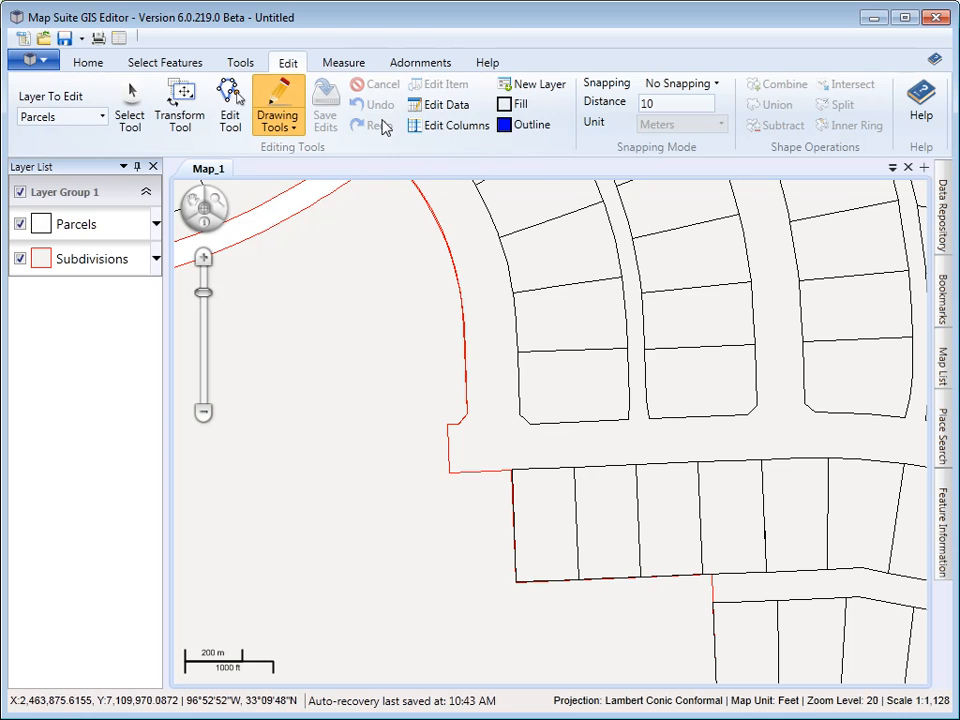
{"action": "mouse_move", "coordinate": [448, 124]}
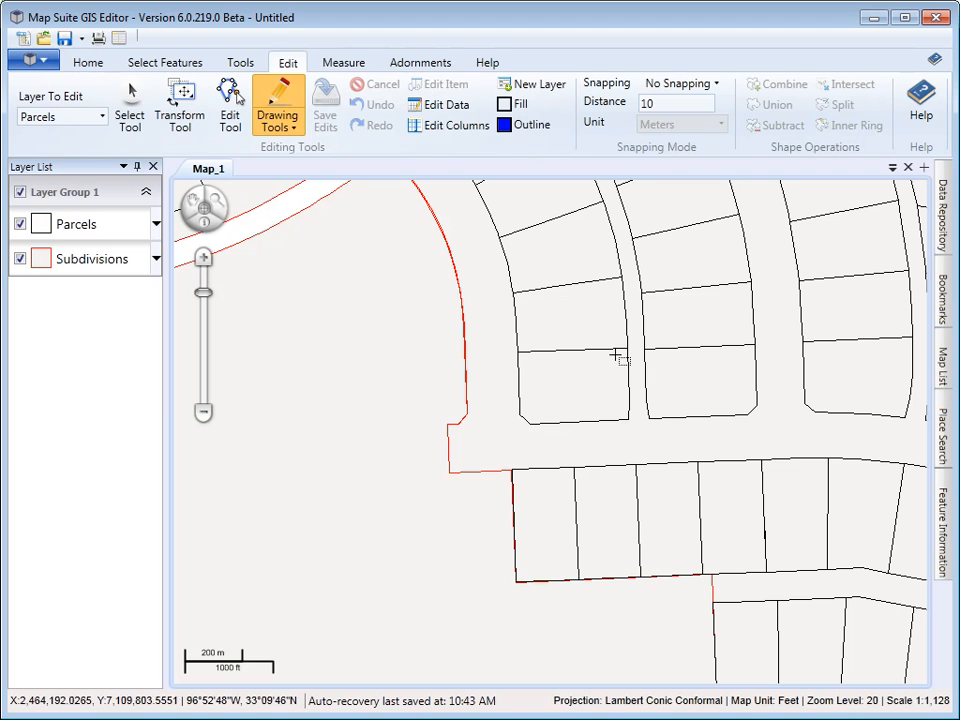
Select the rectangular parcel left of the map centre and review its edit options.
{"action": "left_click", "coordinate": [128, 104]}
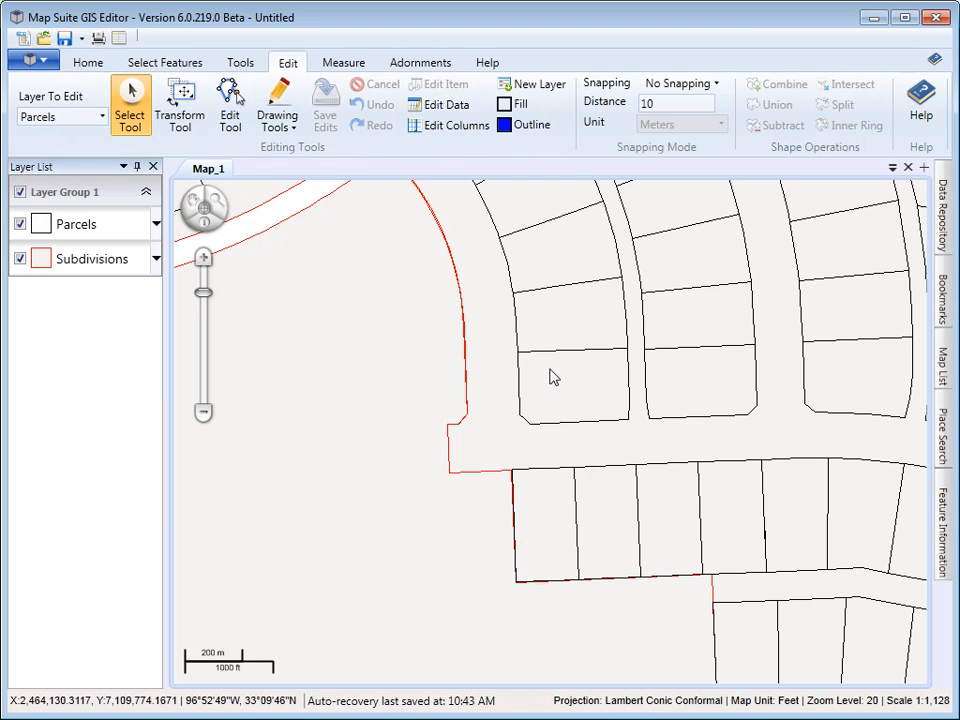
{"action": "left_click", "coordinate": [572, 384]}
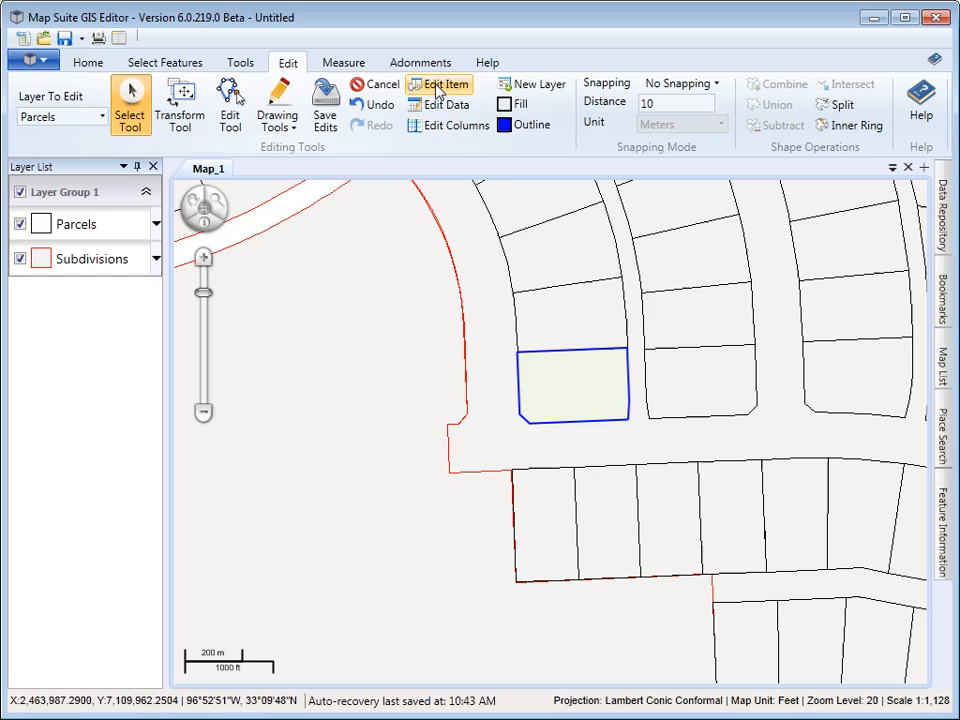
{"action": "left_click", "coordinate": [438, 84]}
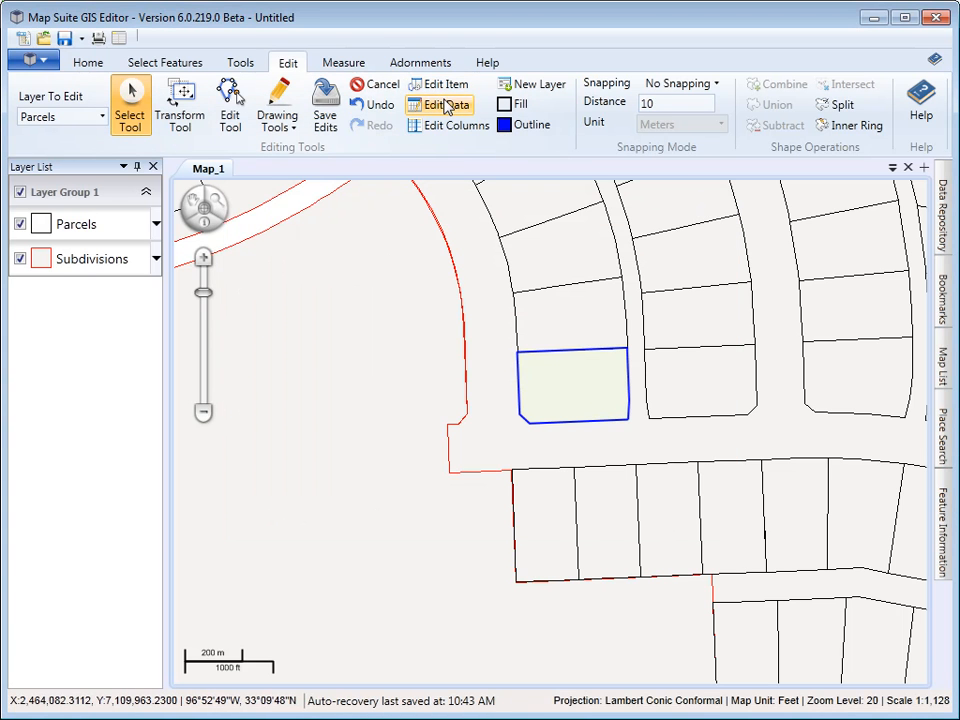
{"action": "left_click", "coordinate": [440, 104]}
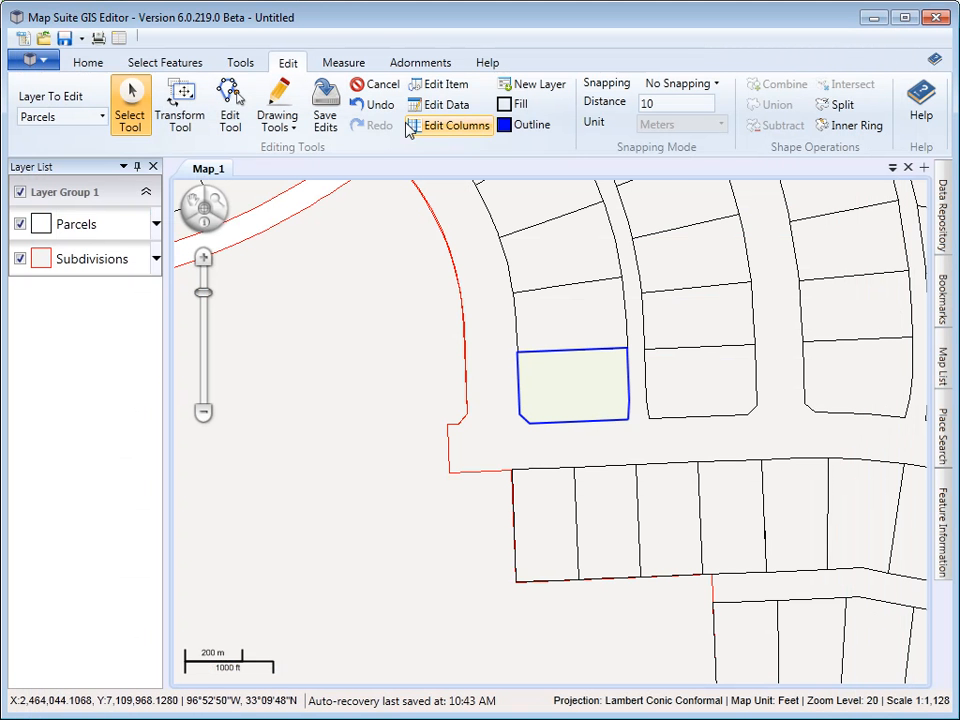
Review the Parcels column definitions (X_REF, LANDUSE, STATUS, LOTSIZE, Acres) and close unchanged.
{"action": "left_click", "coordinate": [448, 124]}
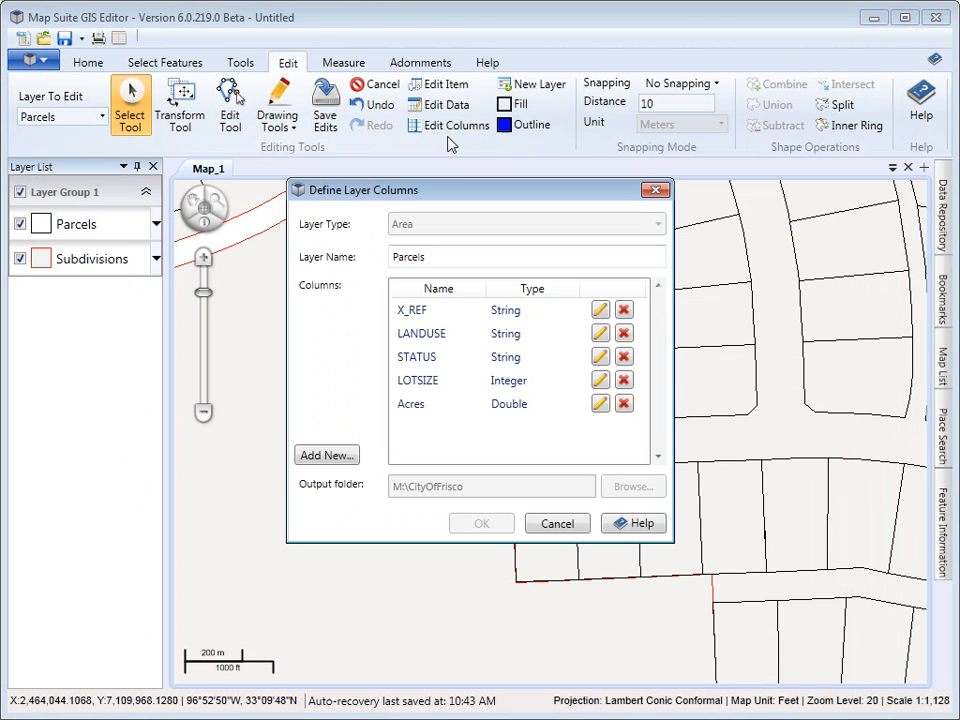
{"action": "mouse_move", "coordinate": [548, 490]}
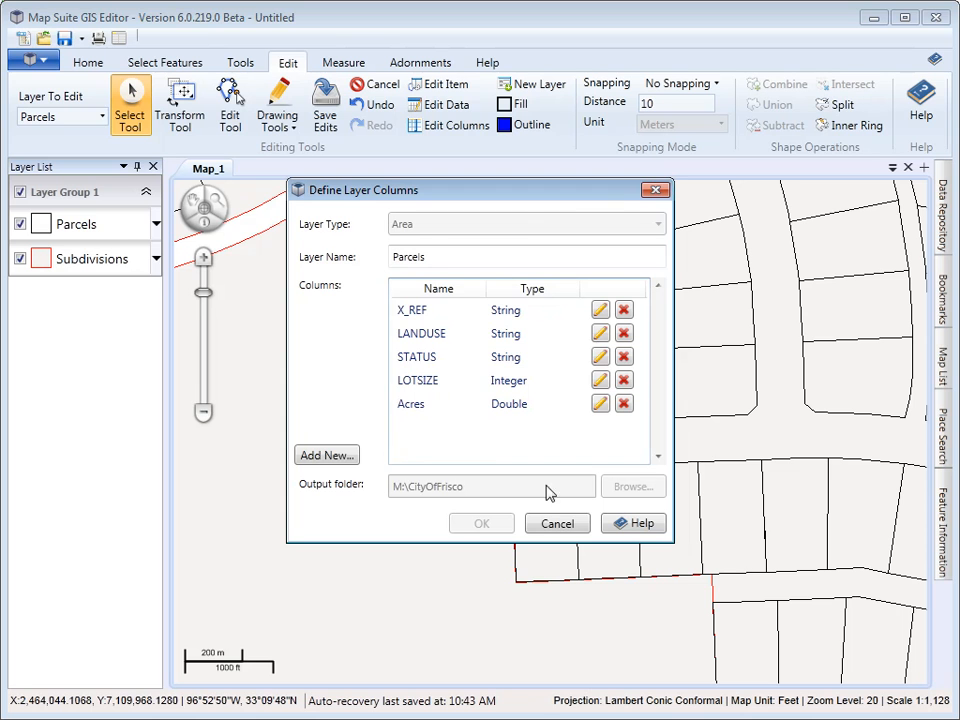
{"action": "left_click", "coordinate": [556, 524]}
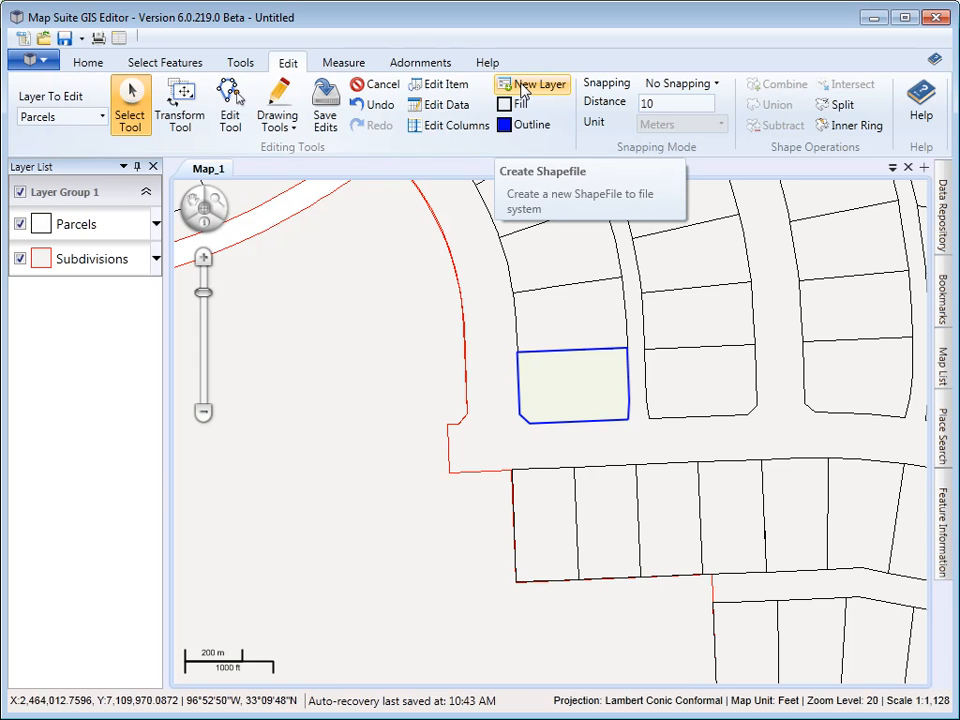
{"action": "mouse_move", "coordinate": [524, 90]}
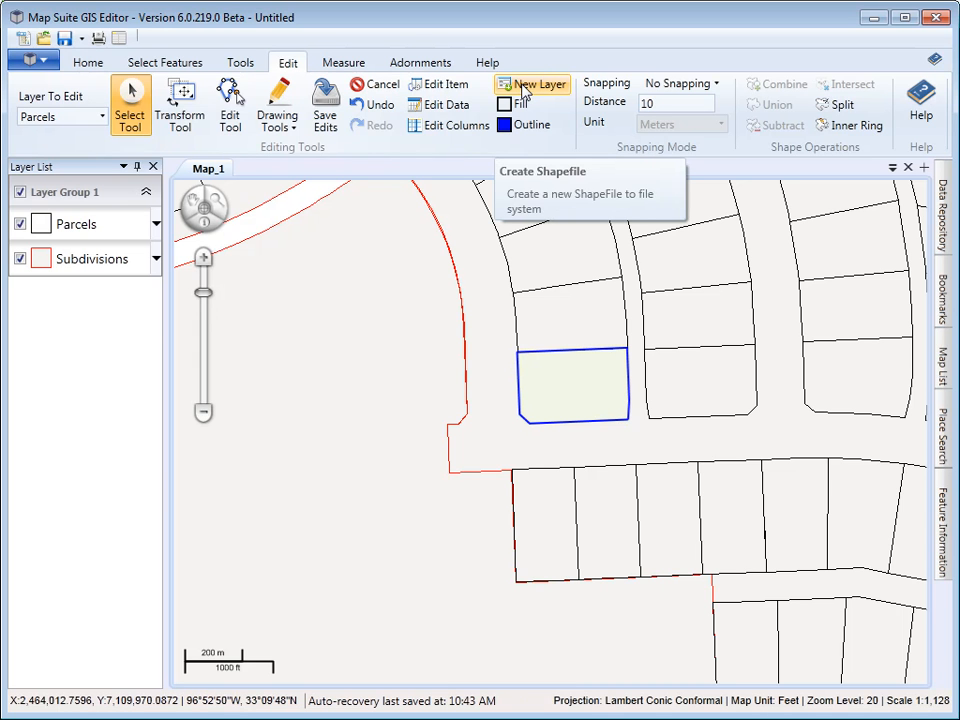
{"action": "mouse_move", "coordinate": [540, 110]}
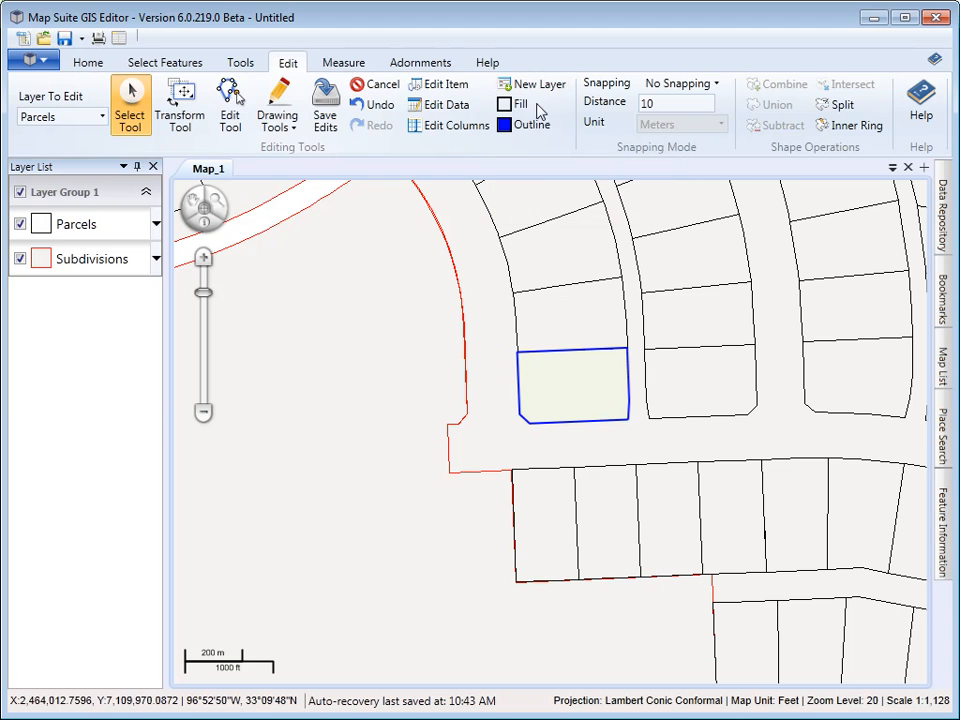
{"action": "mouse_move", "coordinate": [524, 104]}
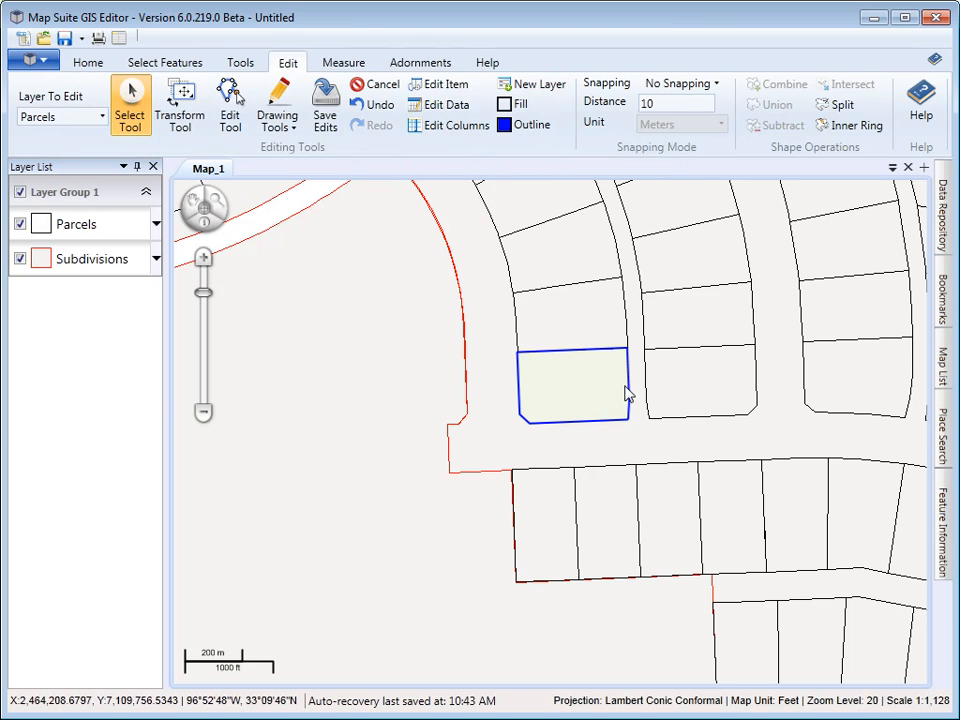
{"action": "mouse_move", "coordinate": [622, 432]}
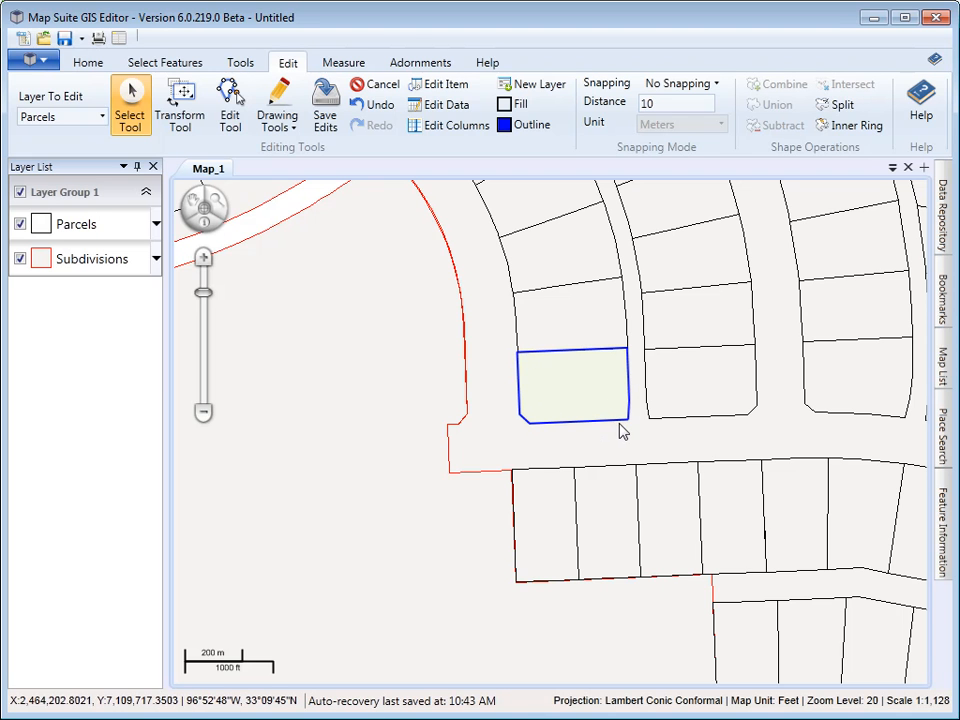
{"action": "mouse_move", "coordinate": [608, 222]}
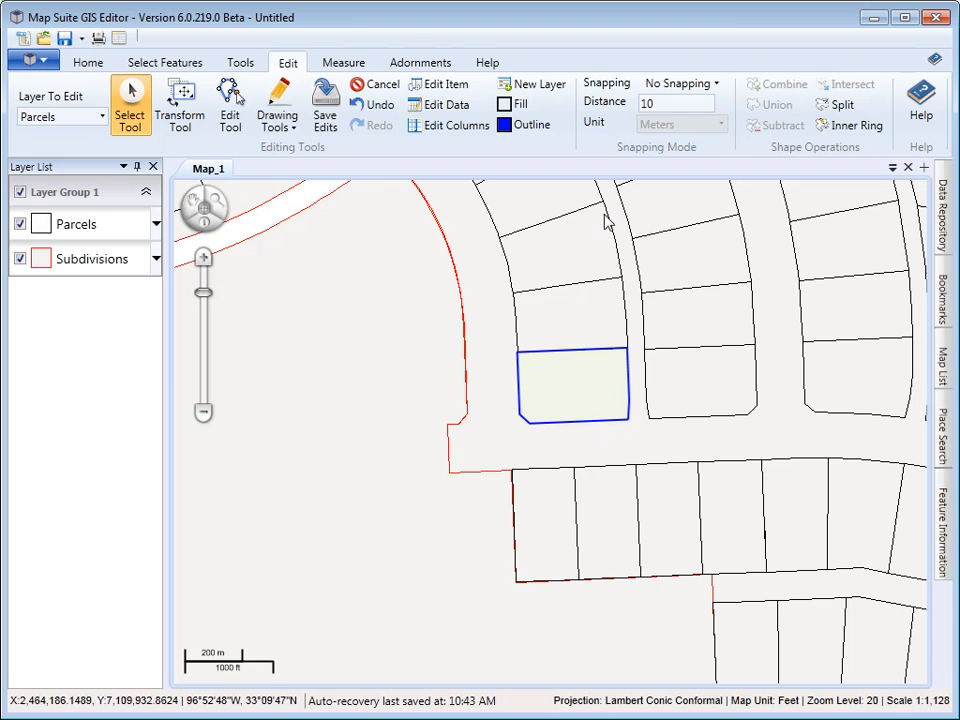
{"action": "mouse_move", "coordinate": [644, 140]}
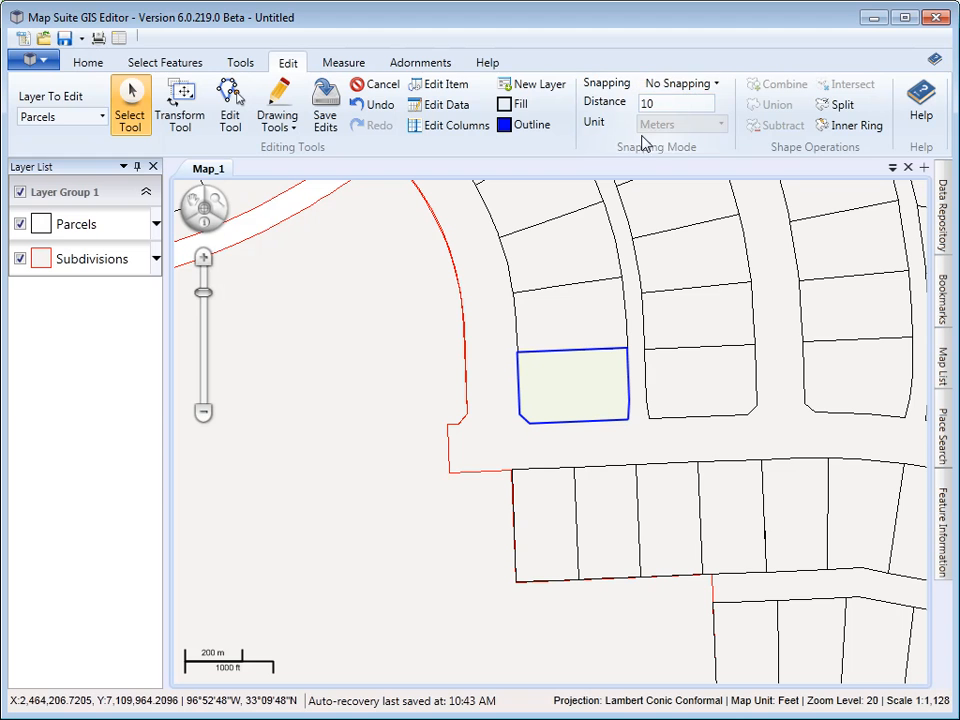
{"action": "mouse_move", "coordinate": [684, 84]}
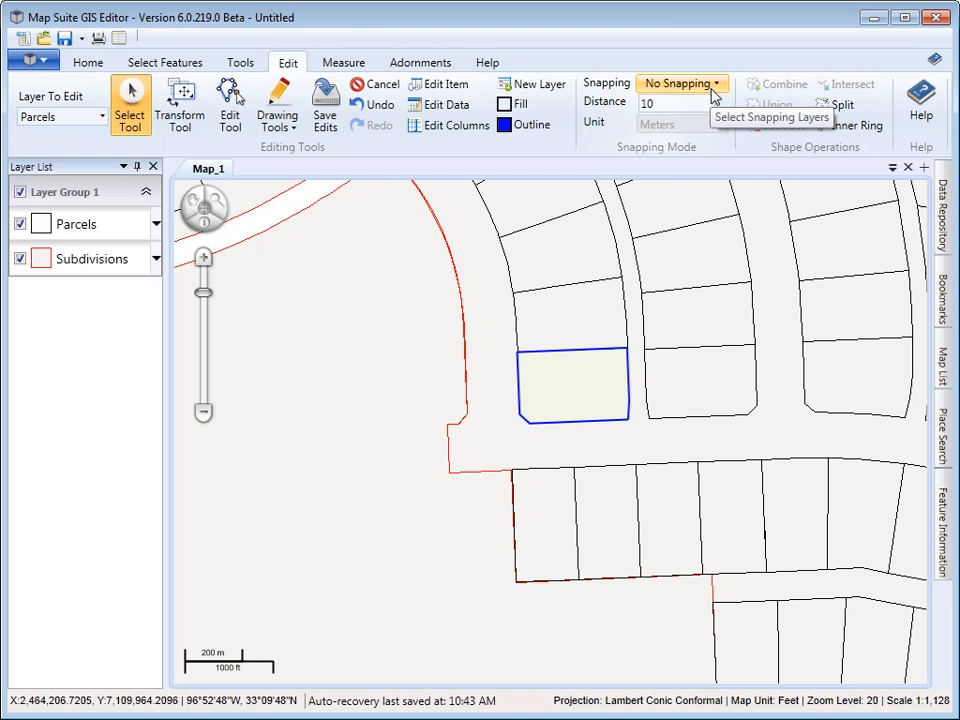
Add Subdivisions as a snapping layer and reopen the list for more layers.
{"action": "left_click", "coordinate": [682, 84]}
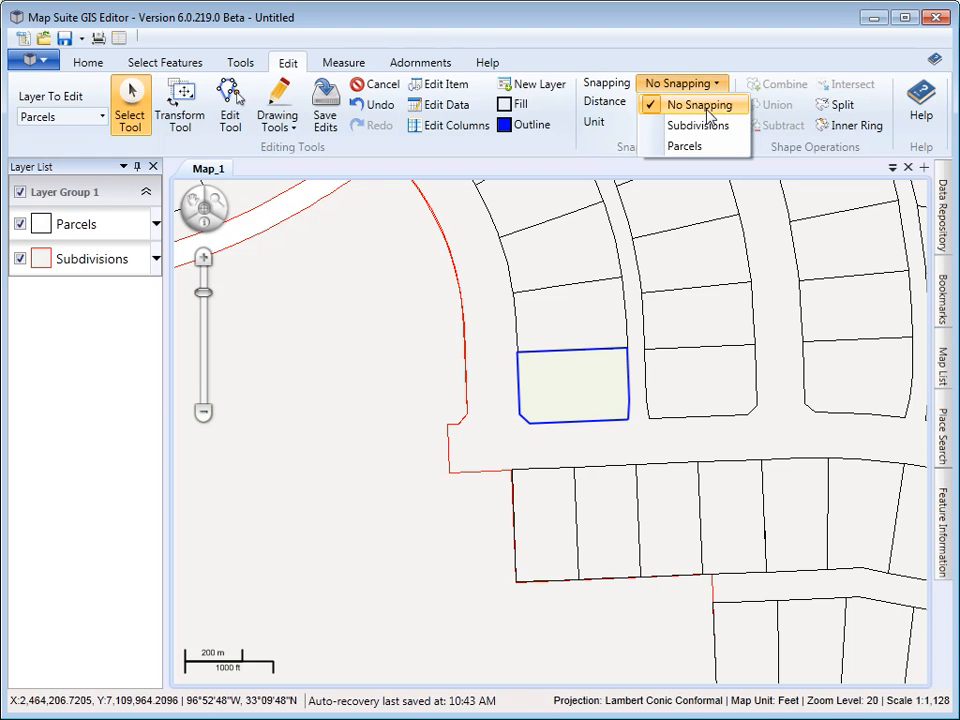
{"action": "mouse_move", "coordinate": [700, 124]}
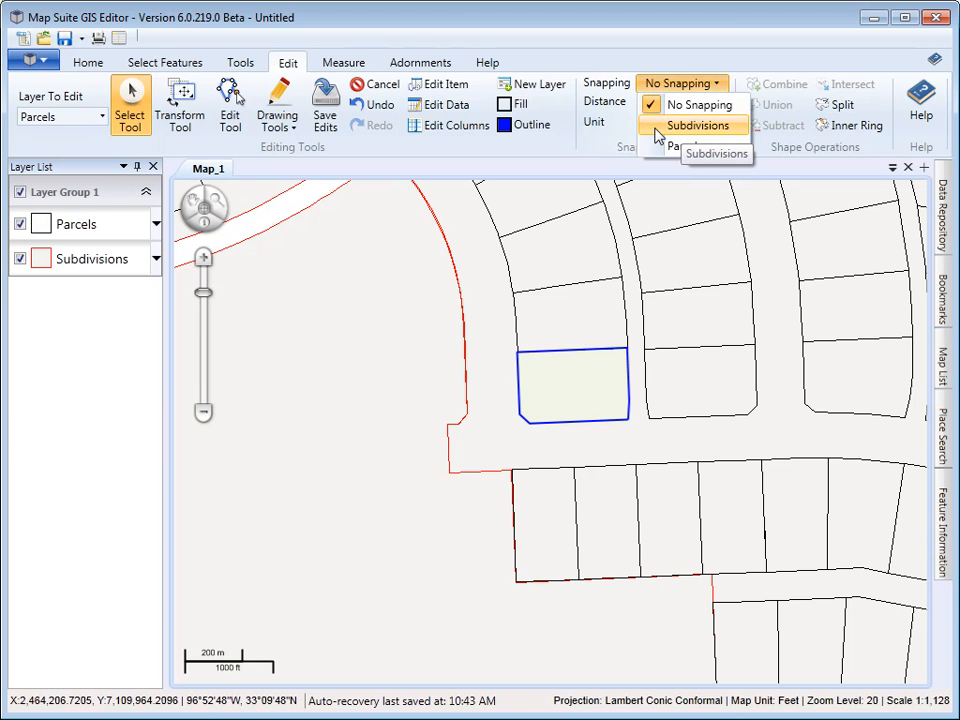
{"action": "left_click", "coordinate": [698, 124]}
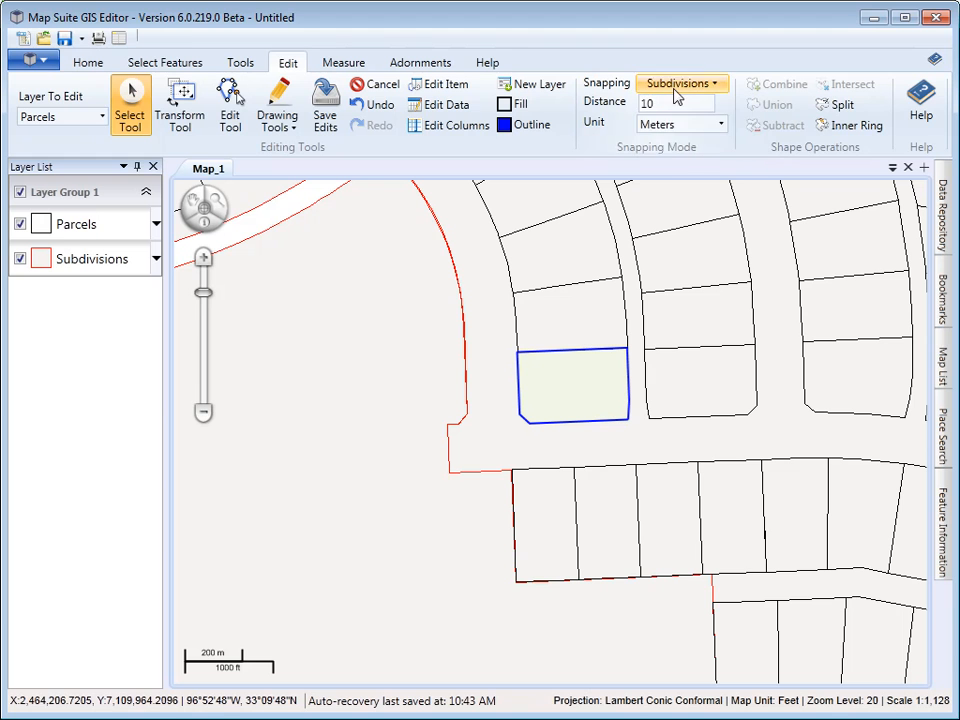
{"action": "left_click", "coordinate": [682, 84]}
{"action": "type", "text": "5"}
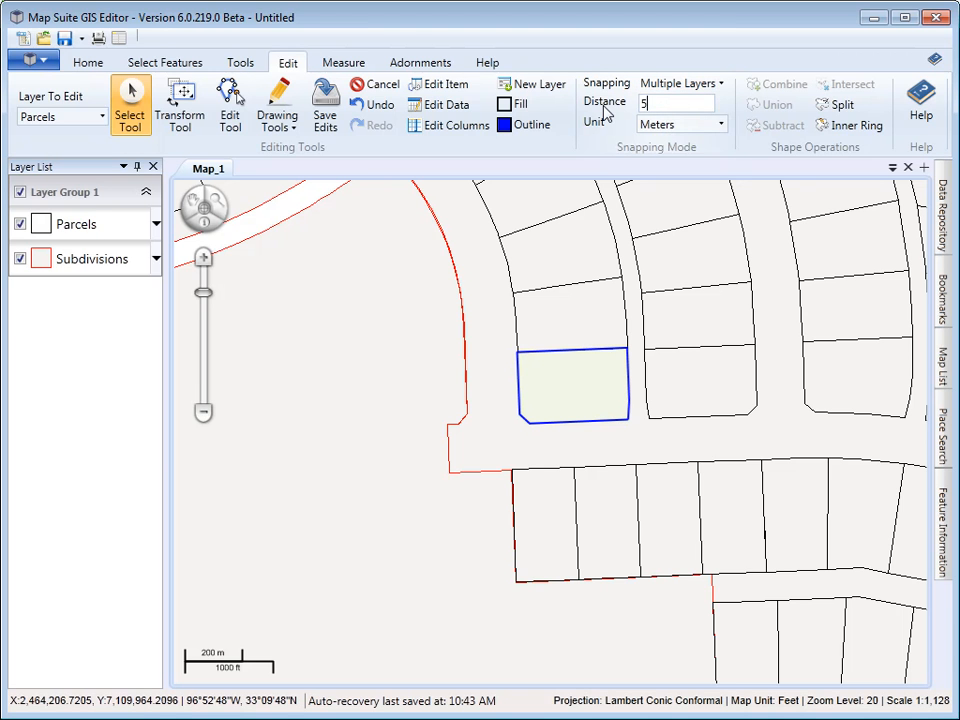
{"action": "mouse_move", "coordinate": [350, 256]}
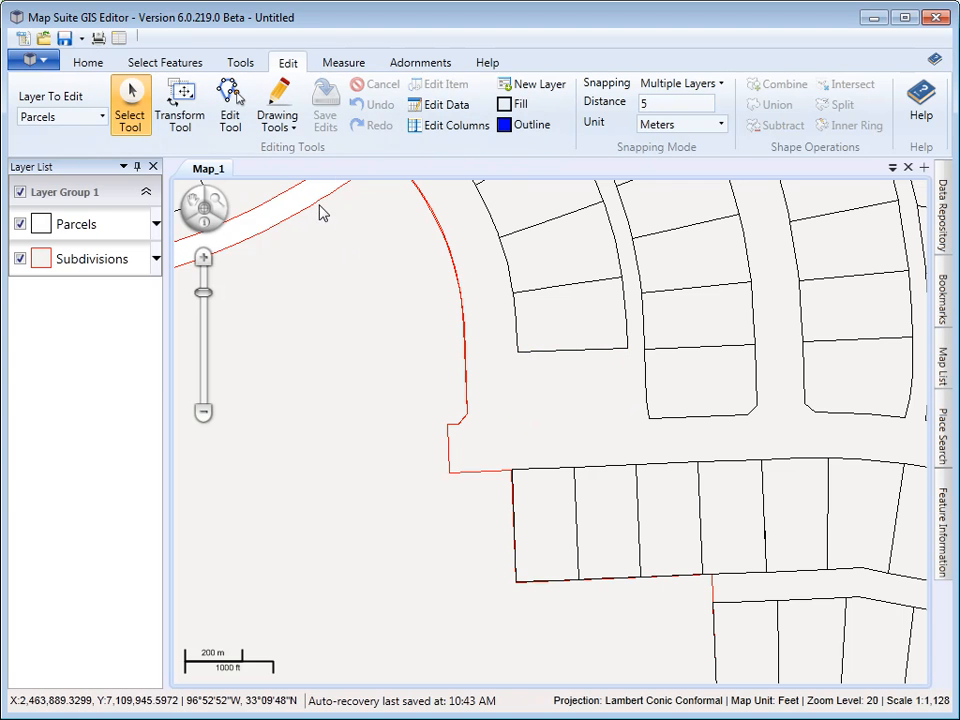
{"action": "mouse_move", "coordinate": [240, 226]}
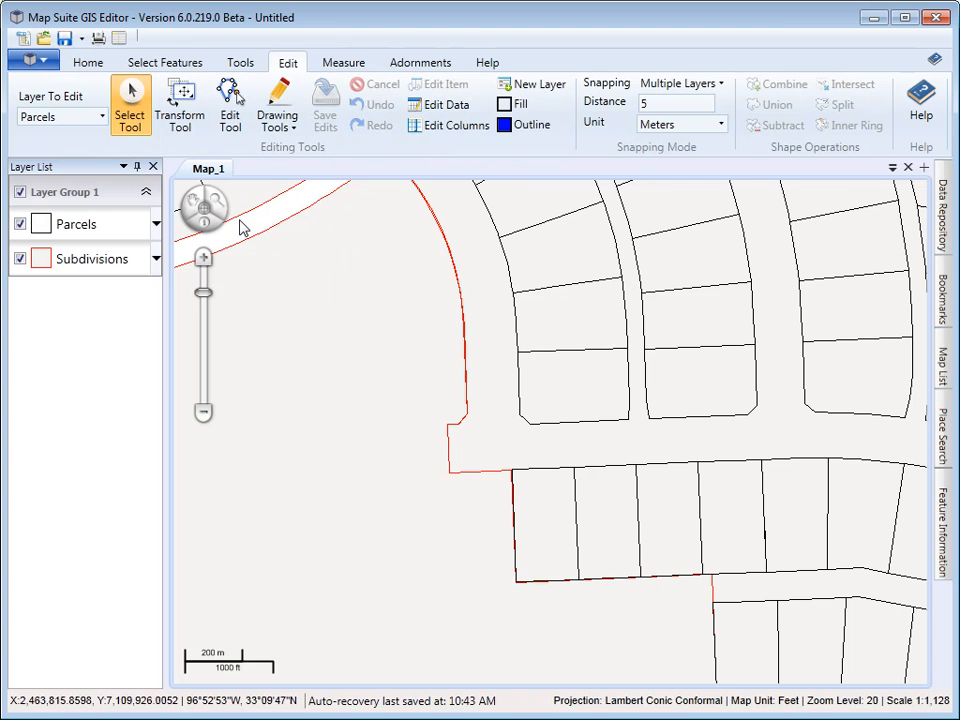
{"action": "mouse_move", "coordinate": [384, 296]}
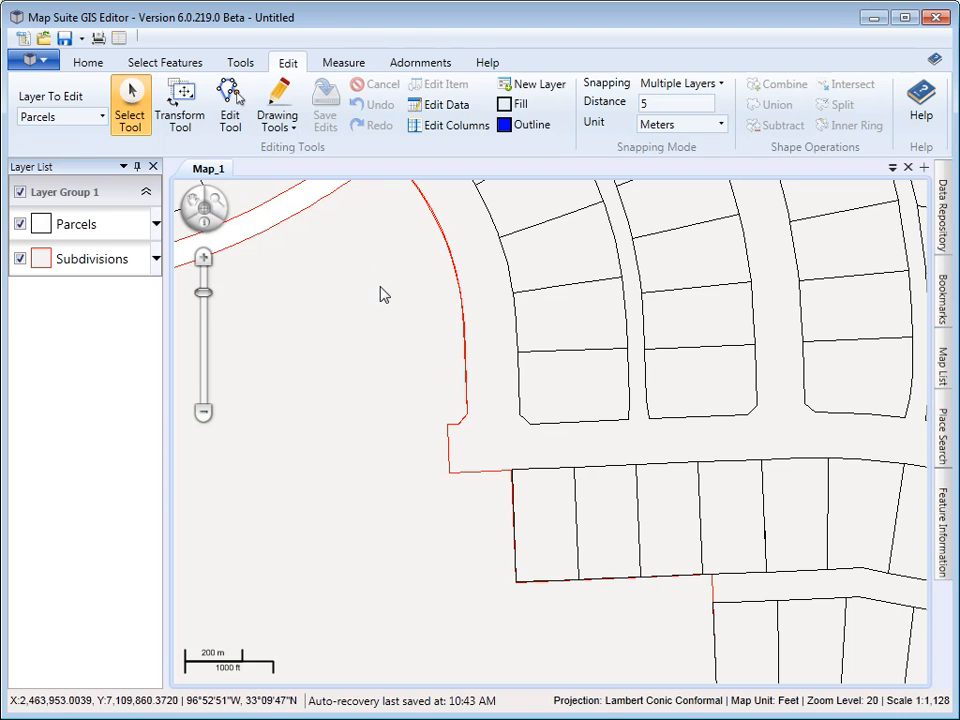
{"action": "mouse_move", "coordinate": [370, 284]}
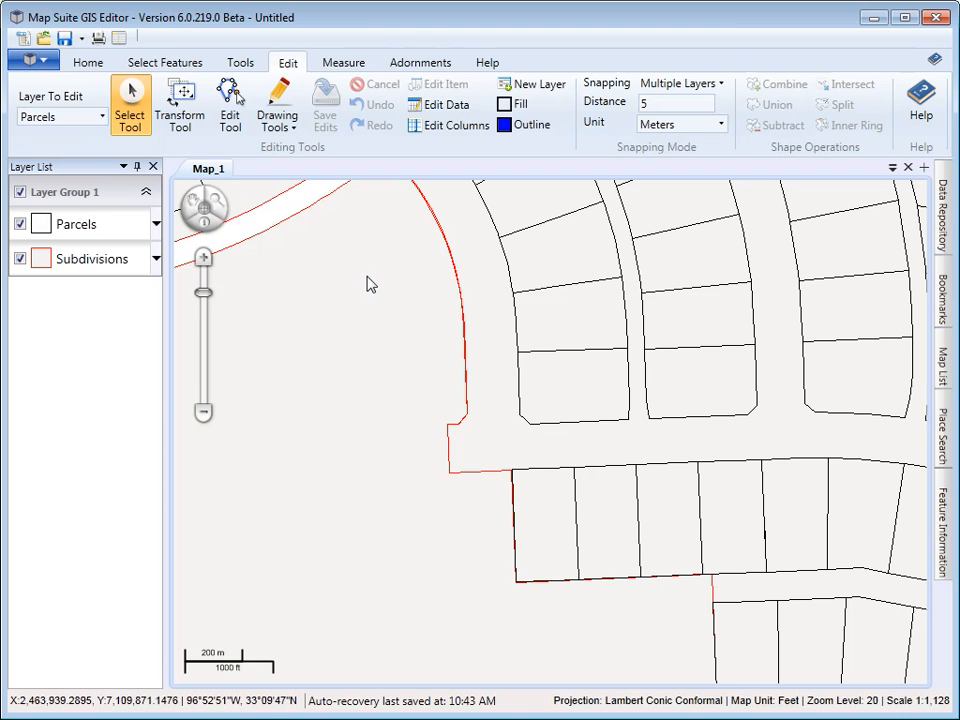
{"action": "mouse_move", "coordinate": [372, 284]}
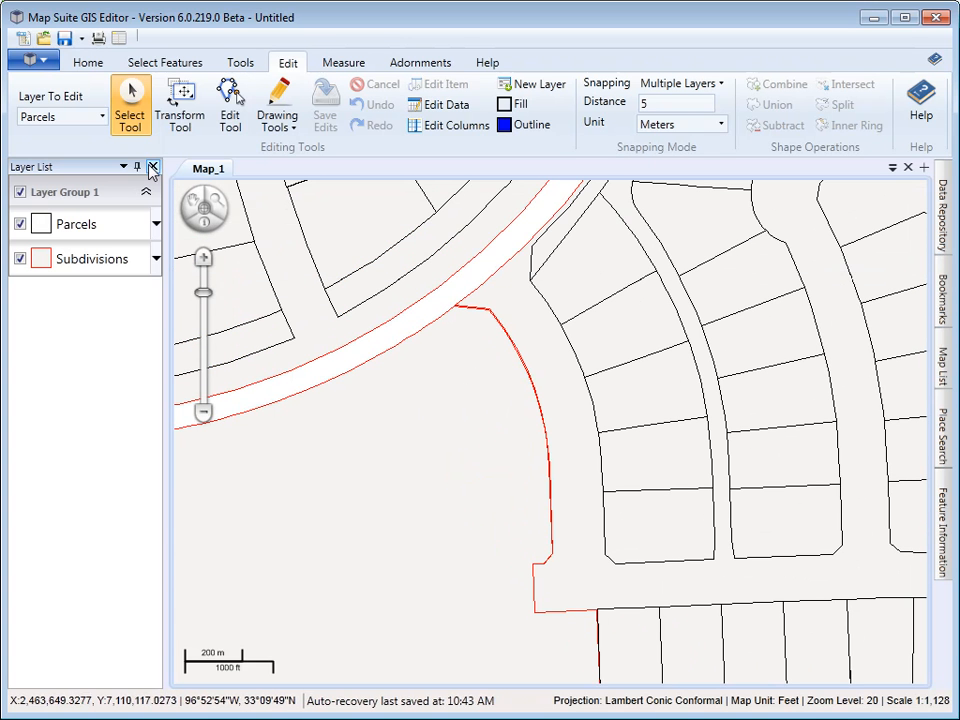
{"action": "mouse_move", "coordinate": [278, 104]}
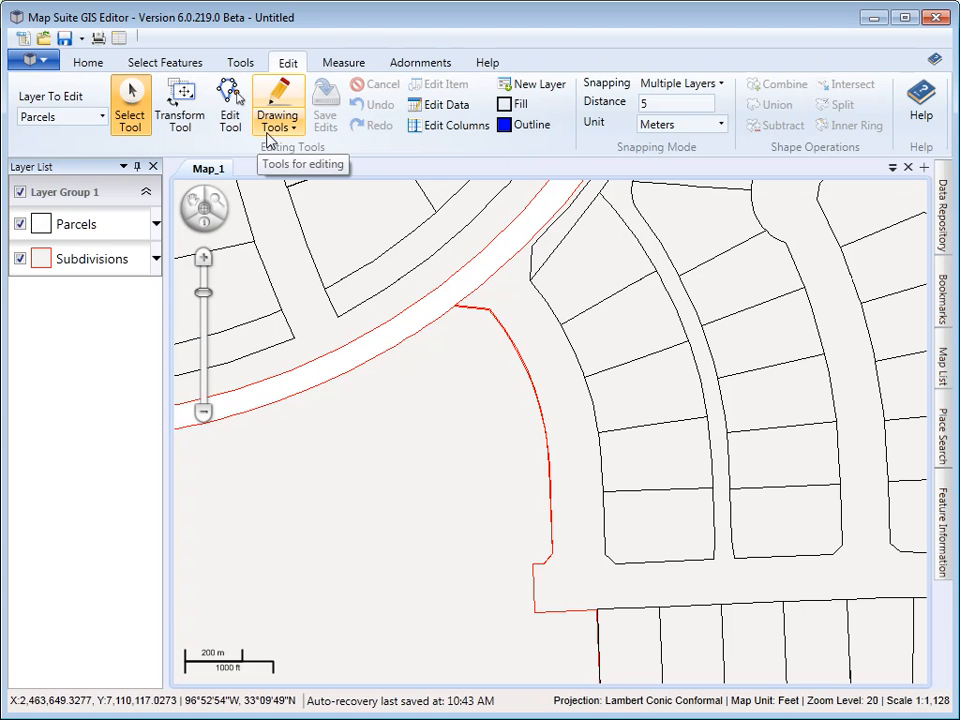
Switch to drawing a new polygon at the curved red boundary.
{"action": "left_click", "coordinate": [278, 100]}
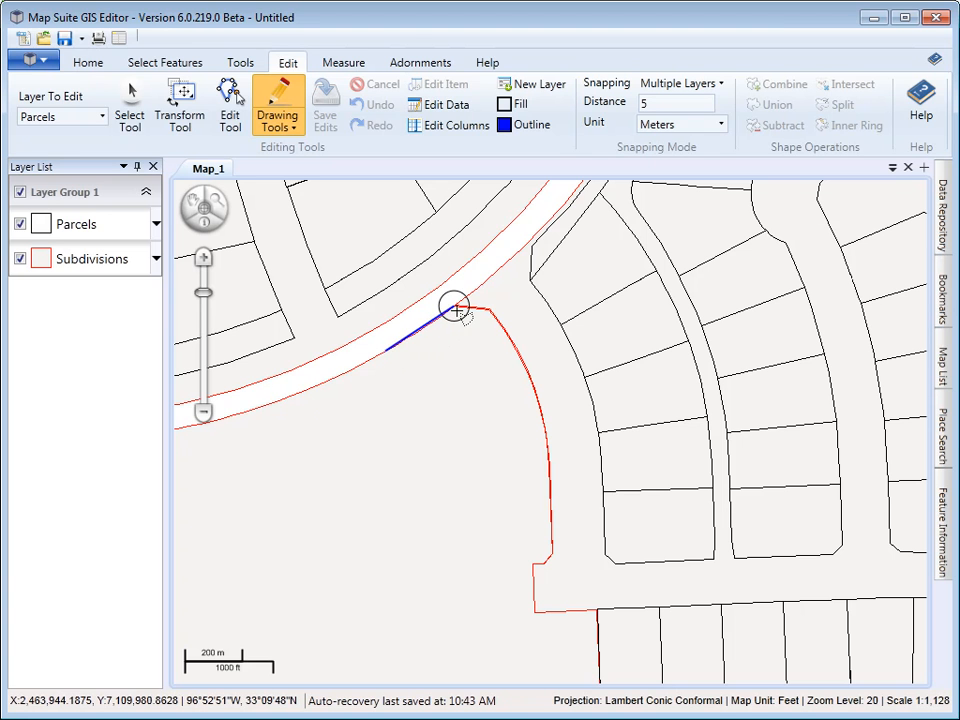
Complete the five-sided parcel polygon and accept its blank attributes with OK.
{"action": "left_click", "coordinate": [496, 318]}
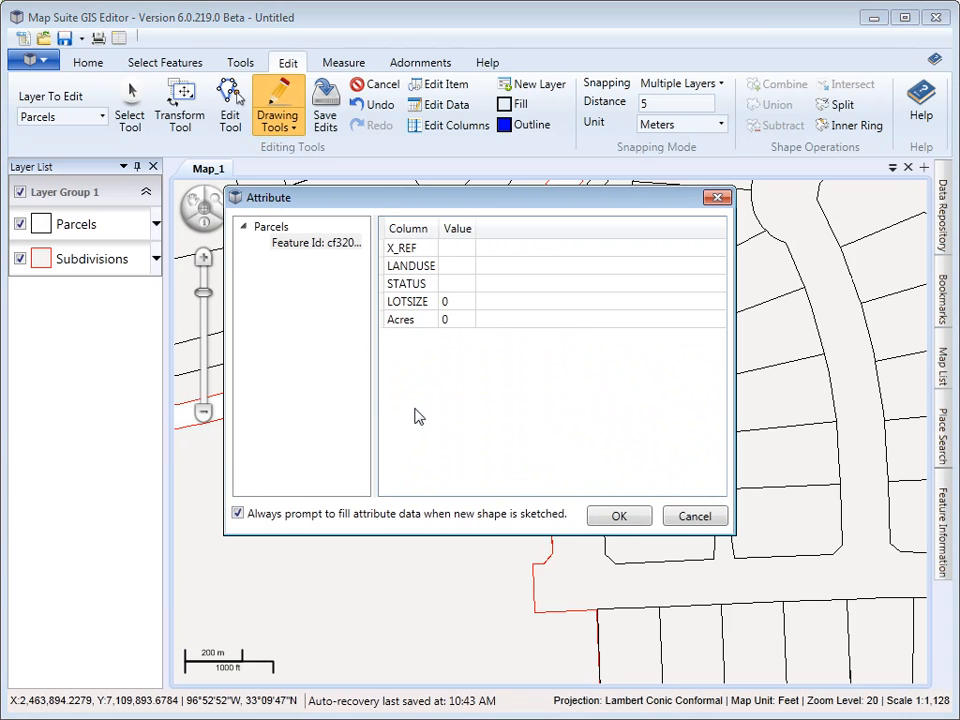
{"action": "mouse_move", "coordinate": [436, 252]}
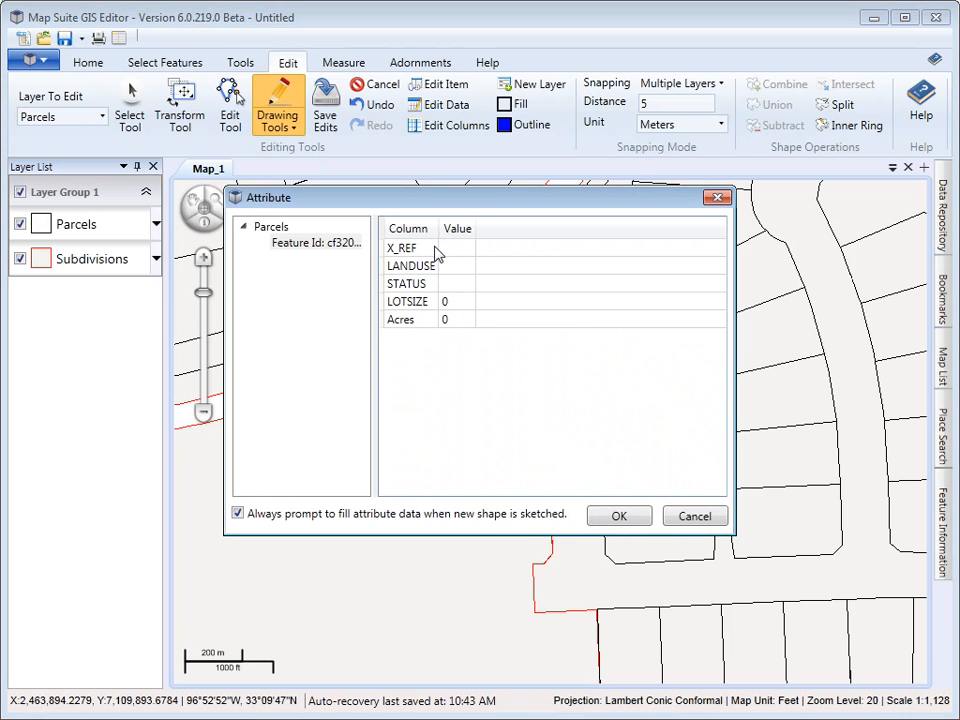
{"action": "left_click", "coordinate": [620, 516]}
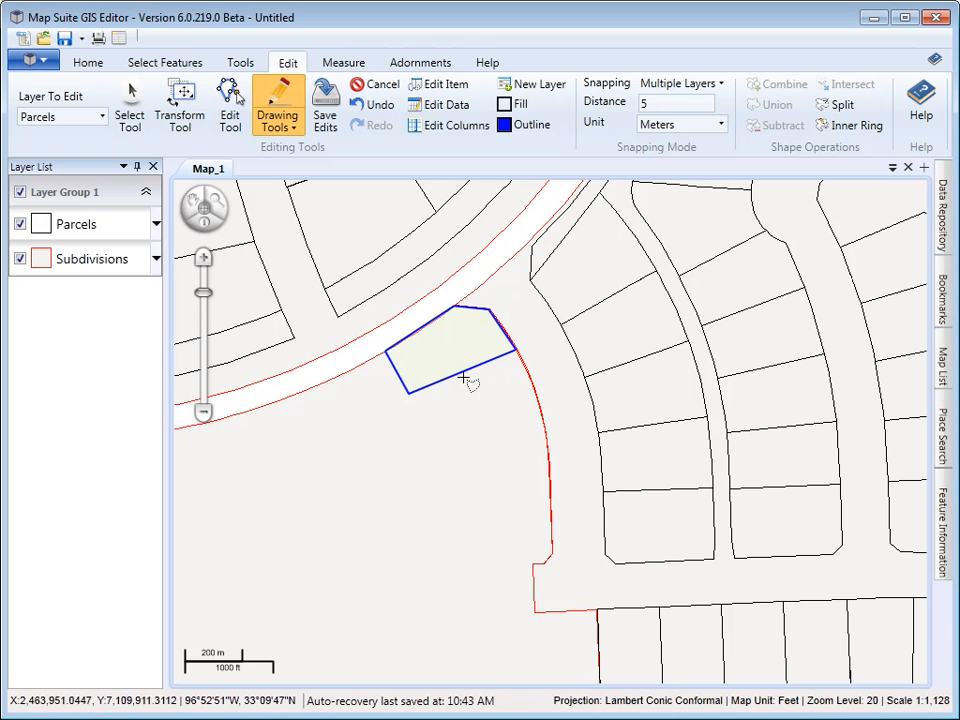
Save the edits and confirm writing the new parcel to the Parcels layer.
{"action": "left_click", "coordinate": [324, 104]}
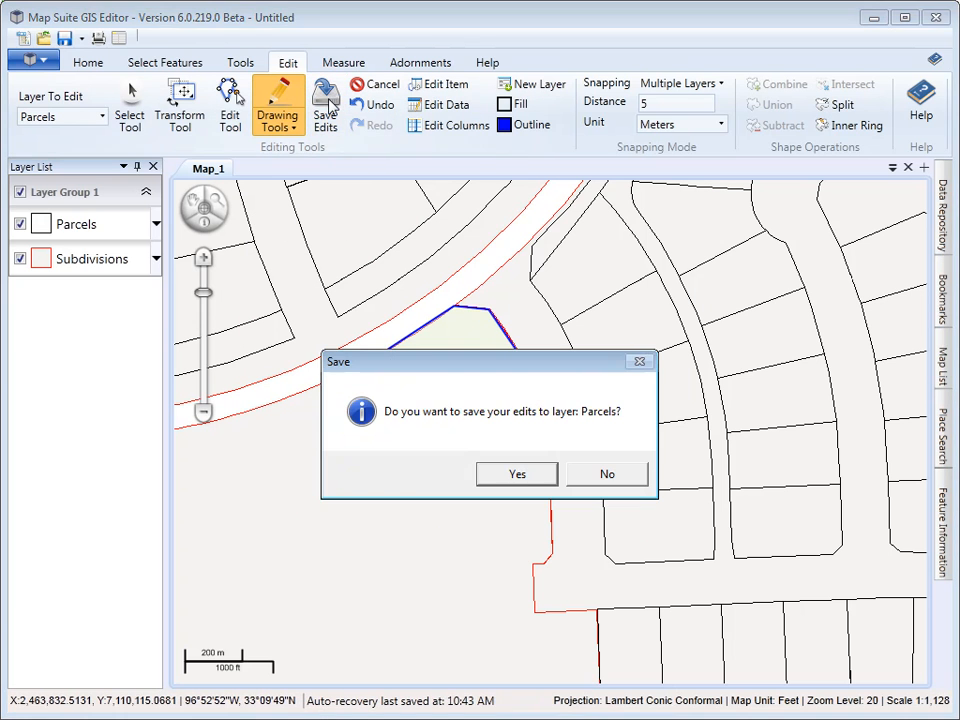
{"action": "left_click", "coordinate": [516, 472]}
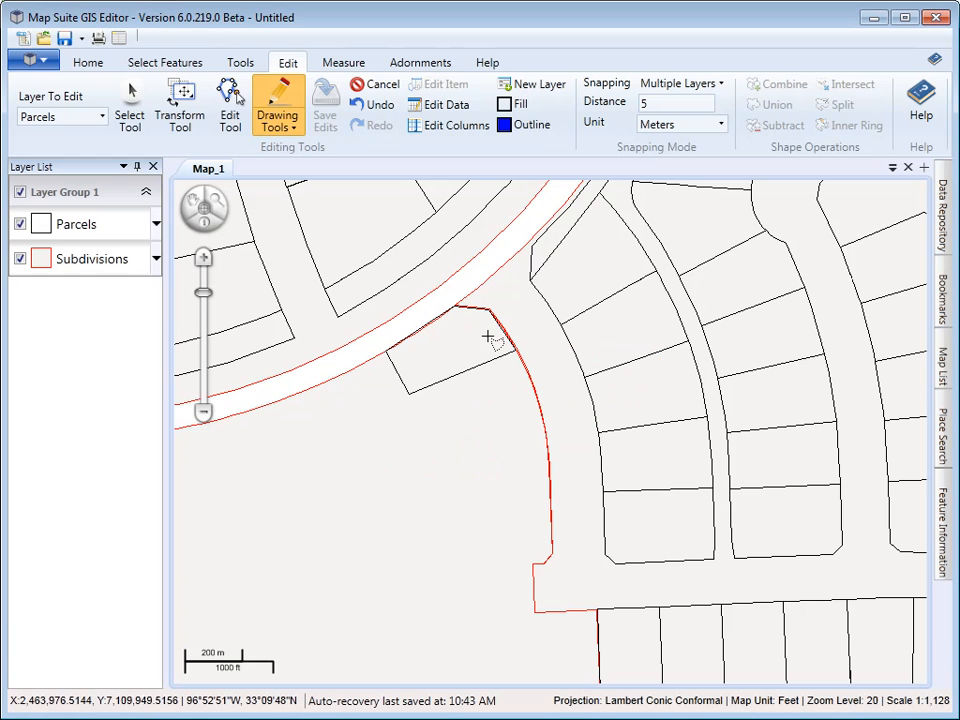
{"action": "mouse_move", "coordinate": [412, 376]}
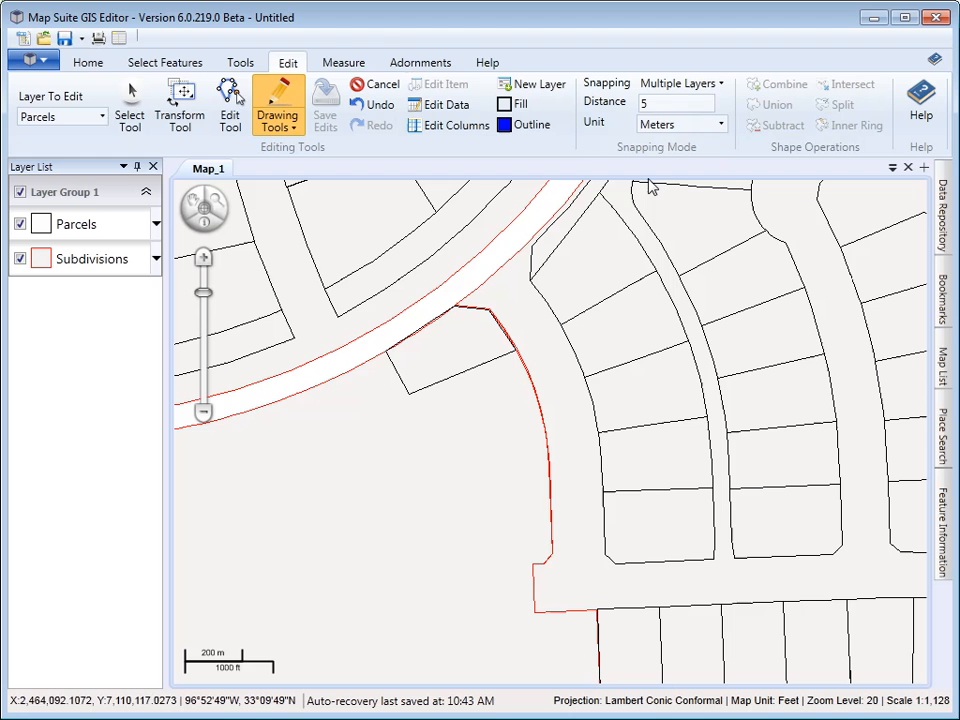
{"action": "mouse_move", "coordinate": [588, 272]}
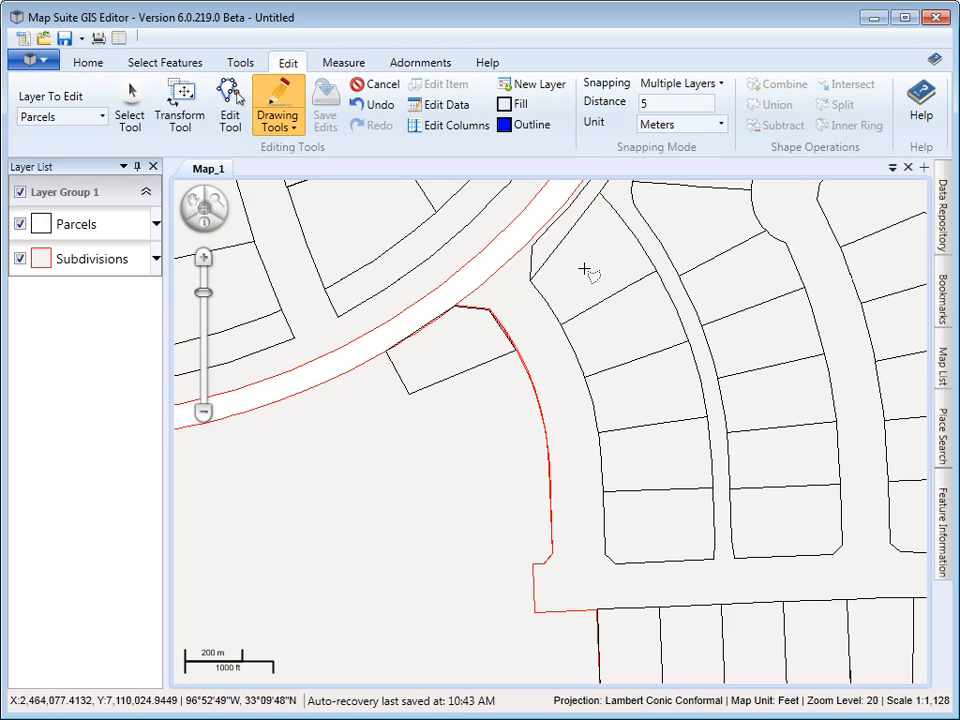
{"action": "mouse_move", "coordinate": [460, 278]}
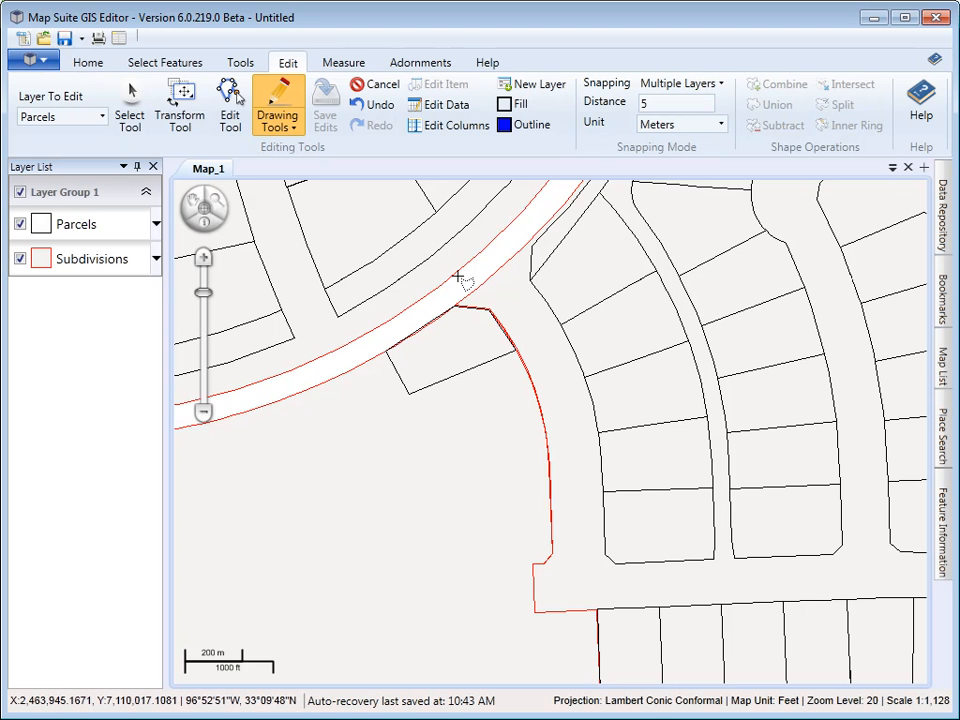